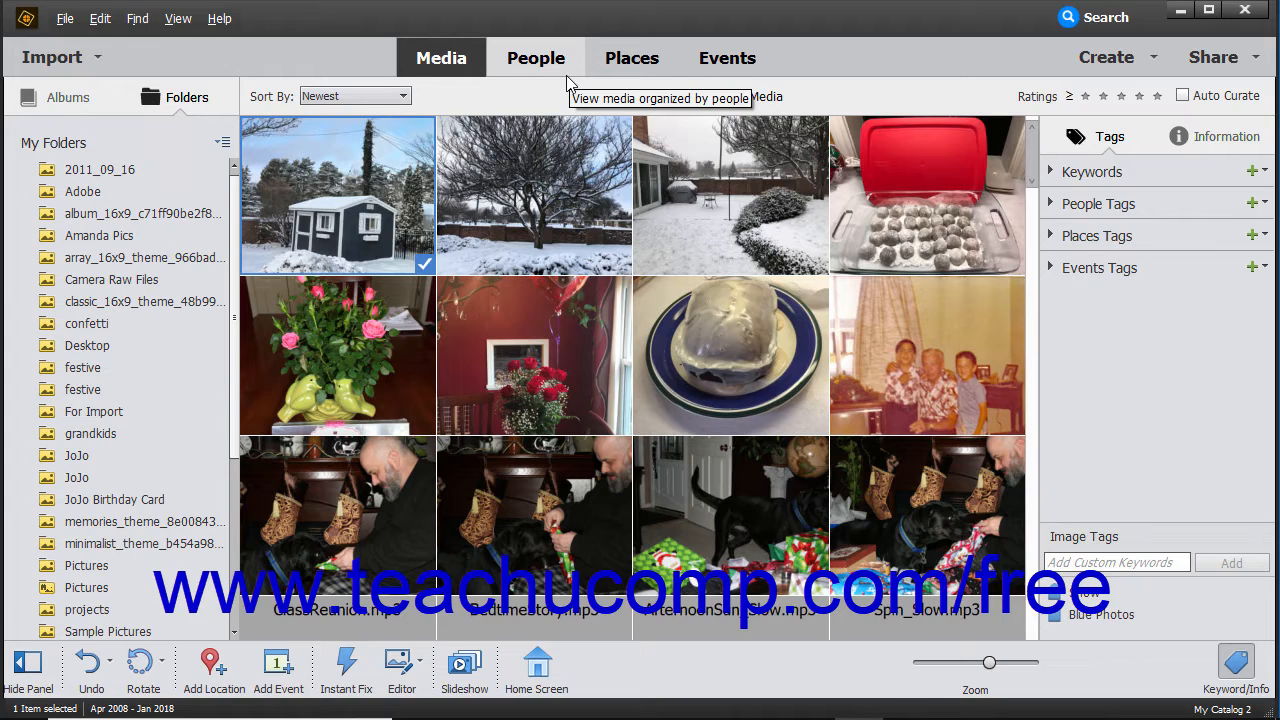
mouse_move(490, 190)
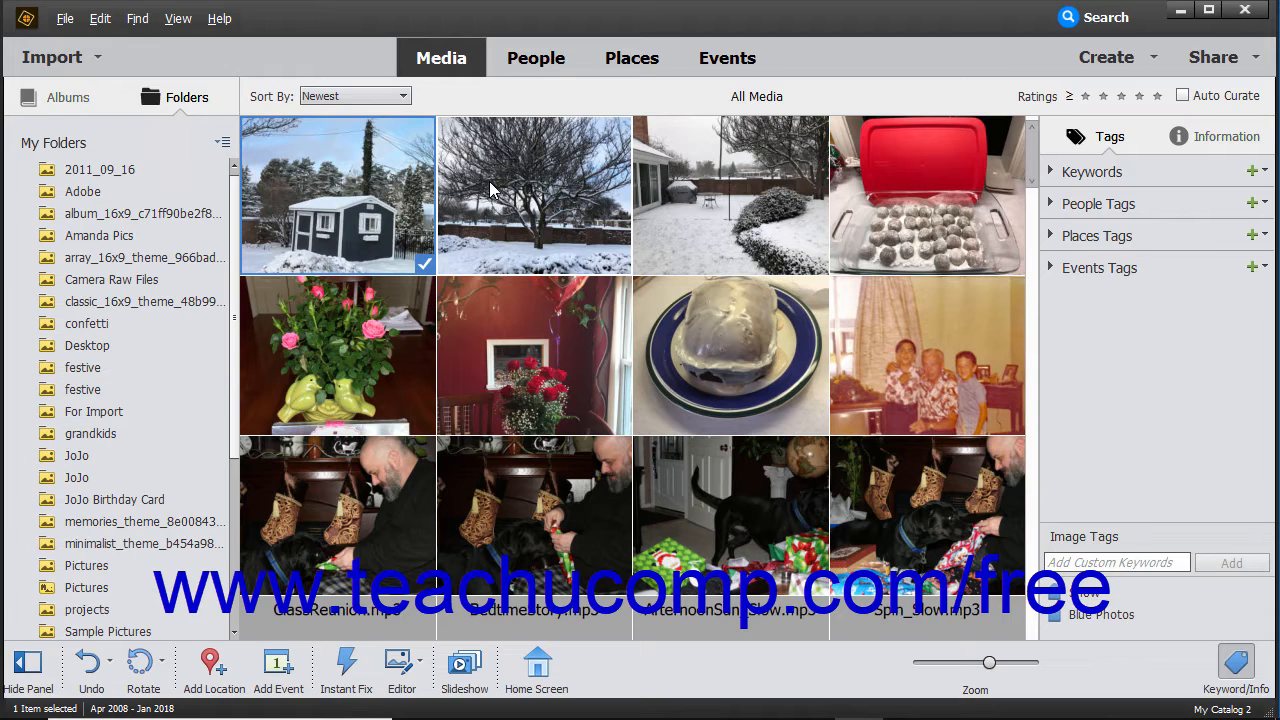
mouse_move(885, 58)
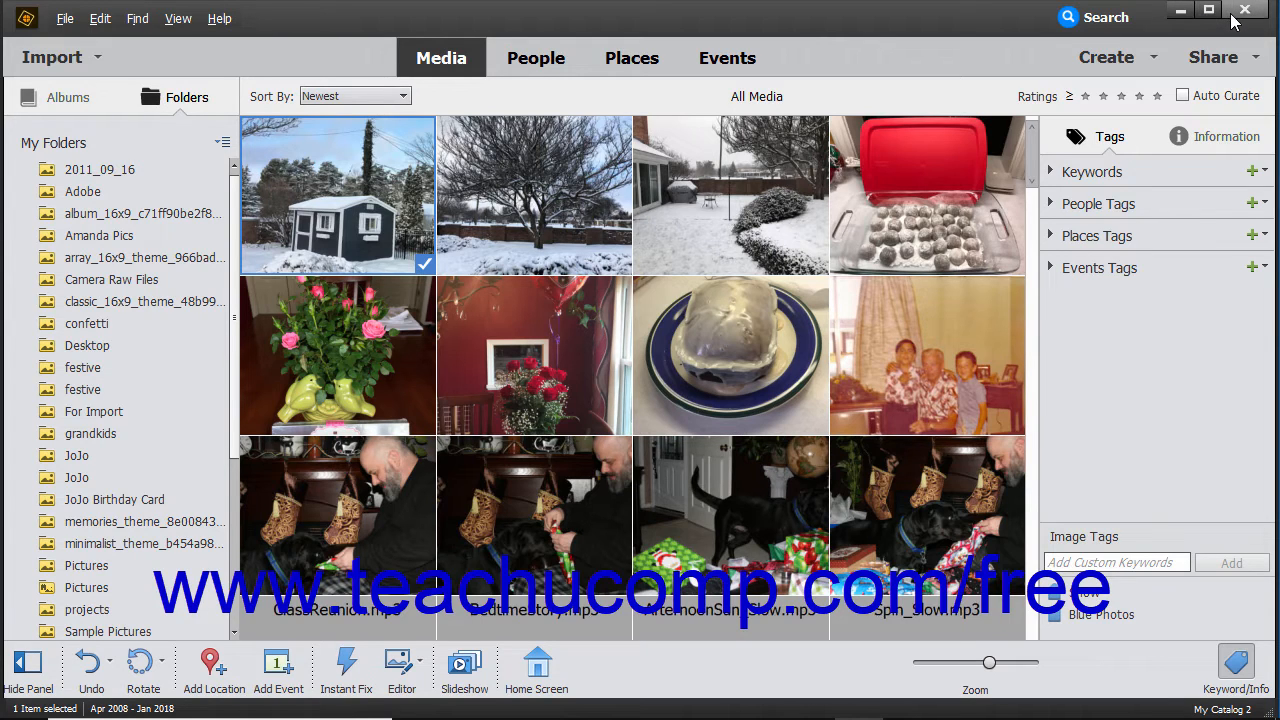
mouse_move(1209, 18)
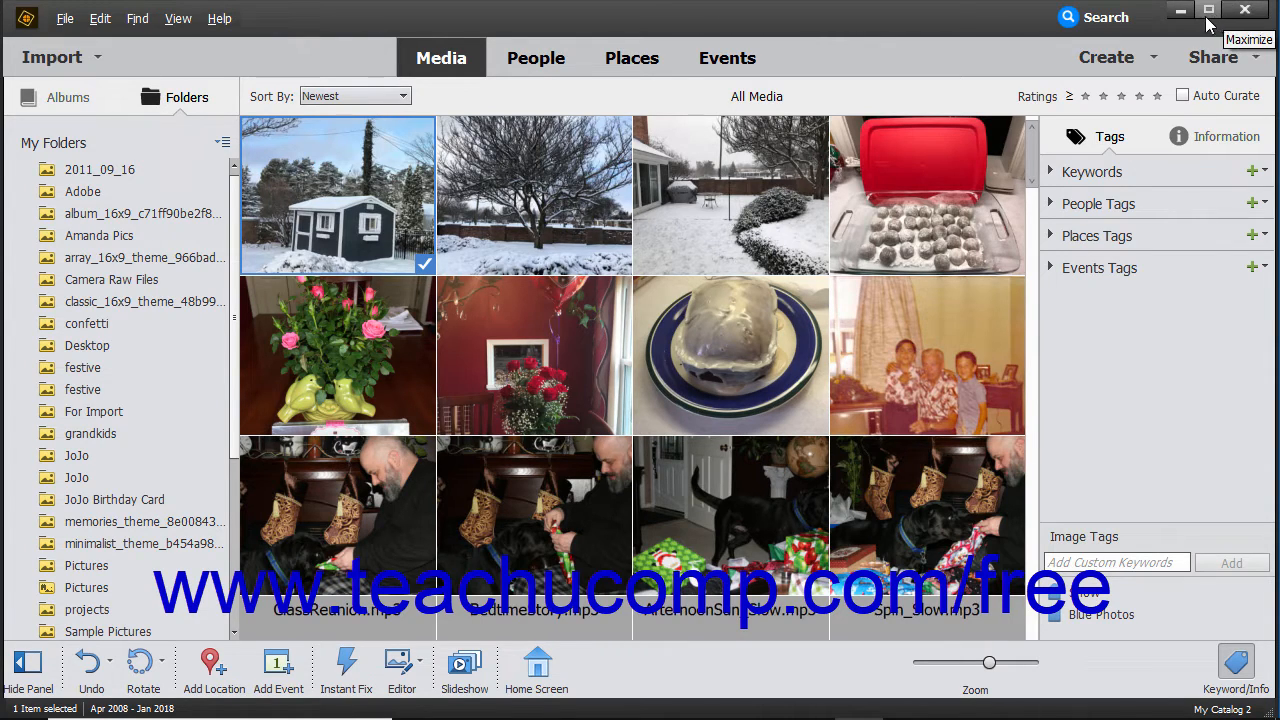
mouse_move(64, 18)
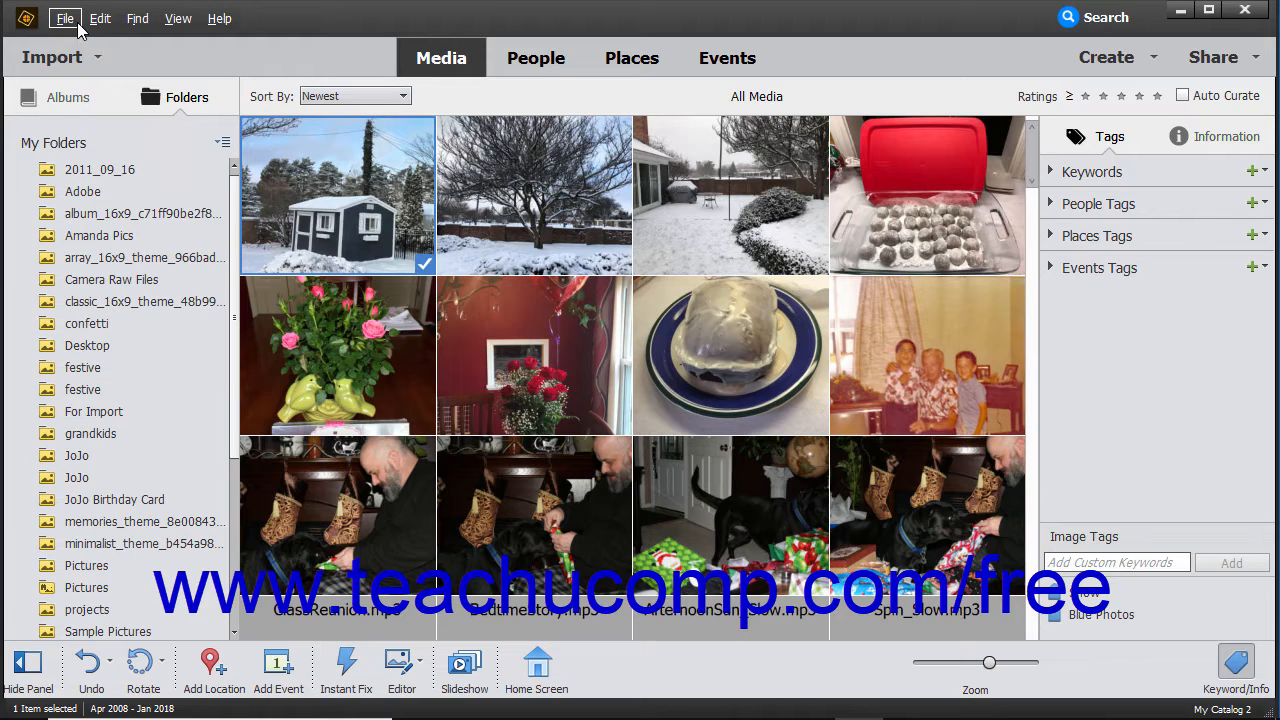
Step: Open the File menu to show its file, catalog and recently edited commands
click(64, 18)
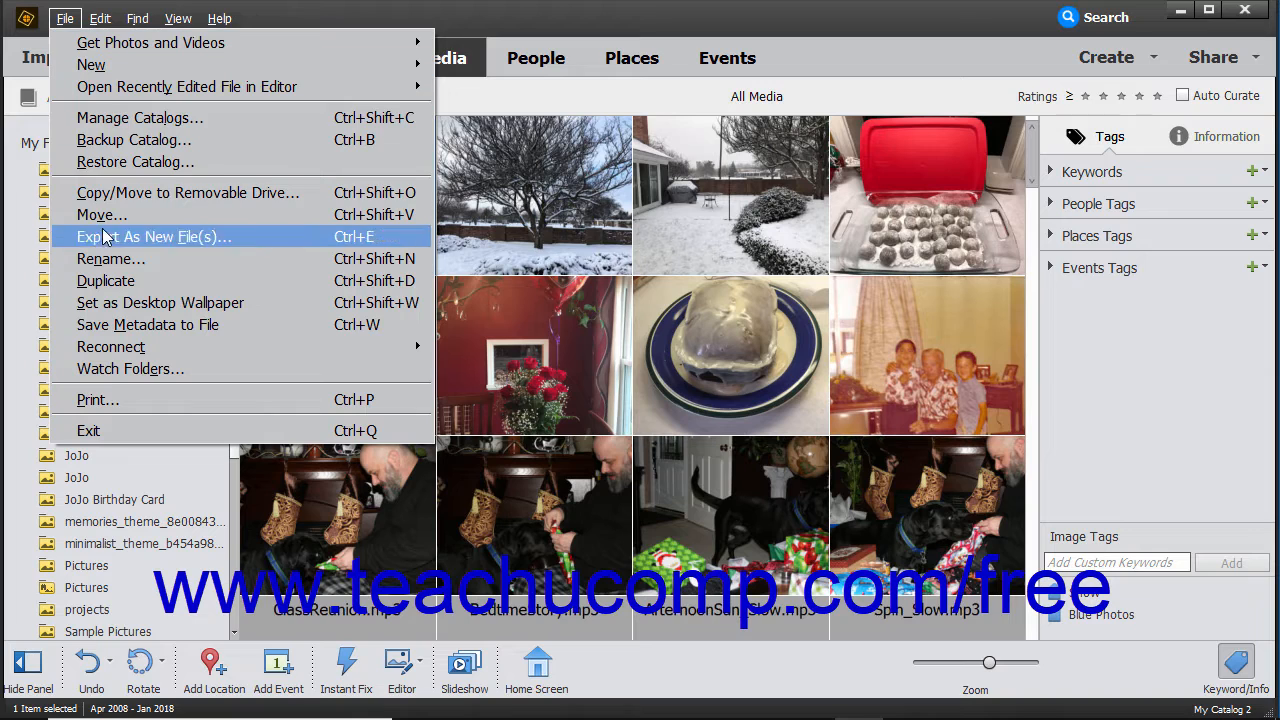
mouse_move(186, 86)
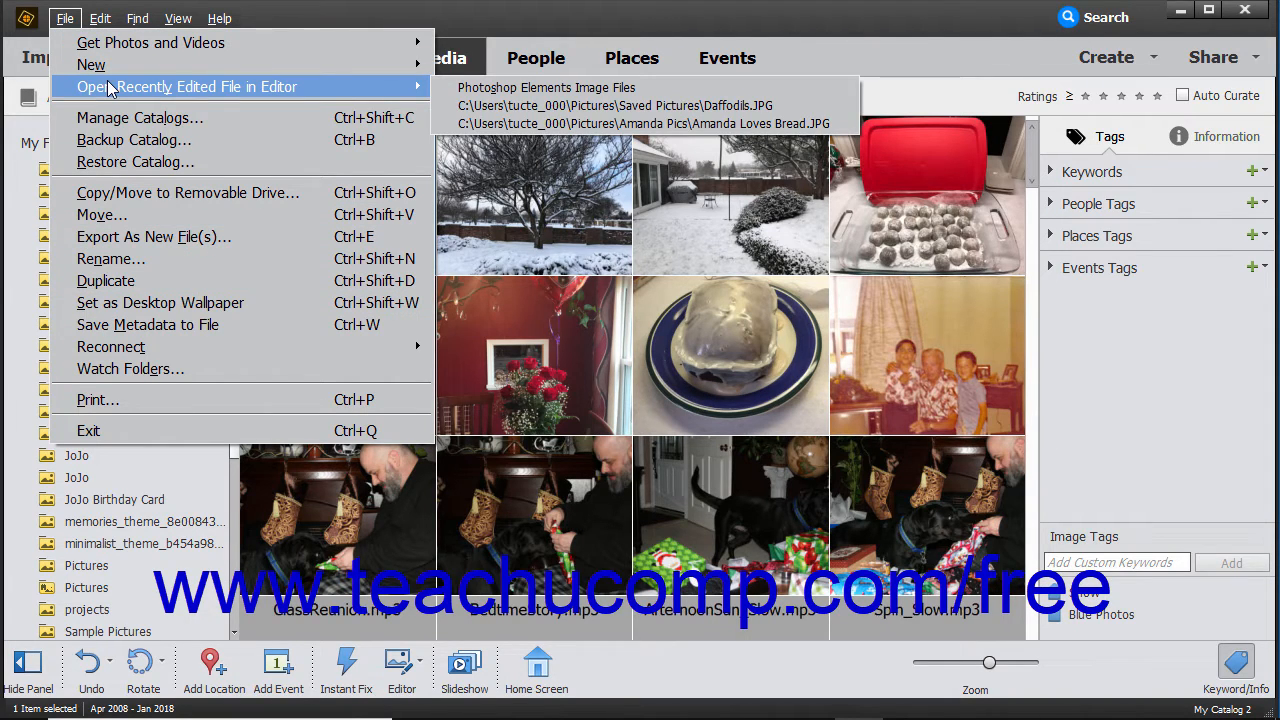
mouse_move(139, 117)
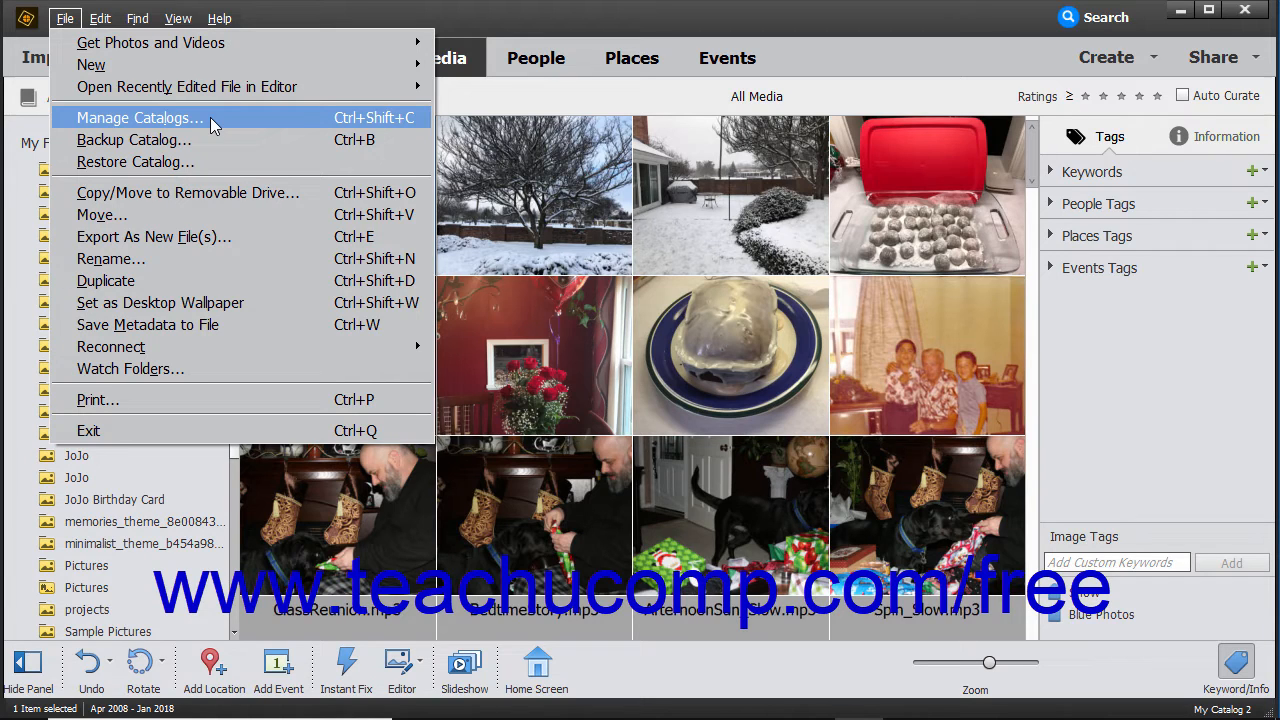
Step: Review the Catalog Manager with My Catalog 2 current, then cancel it without changes
click(138, 117)
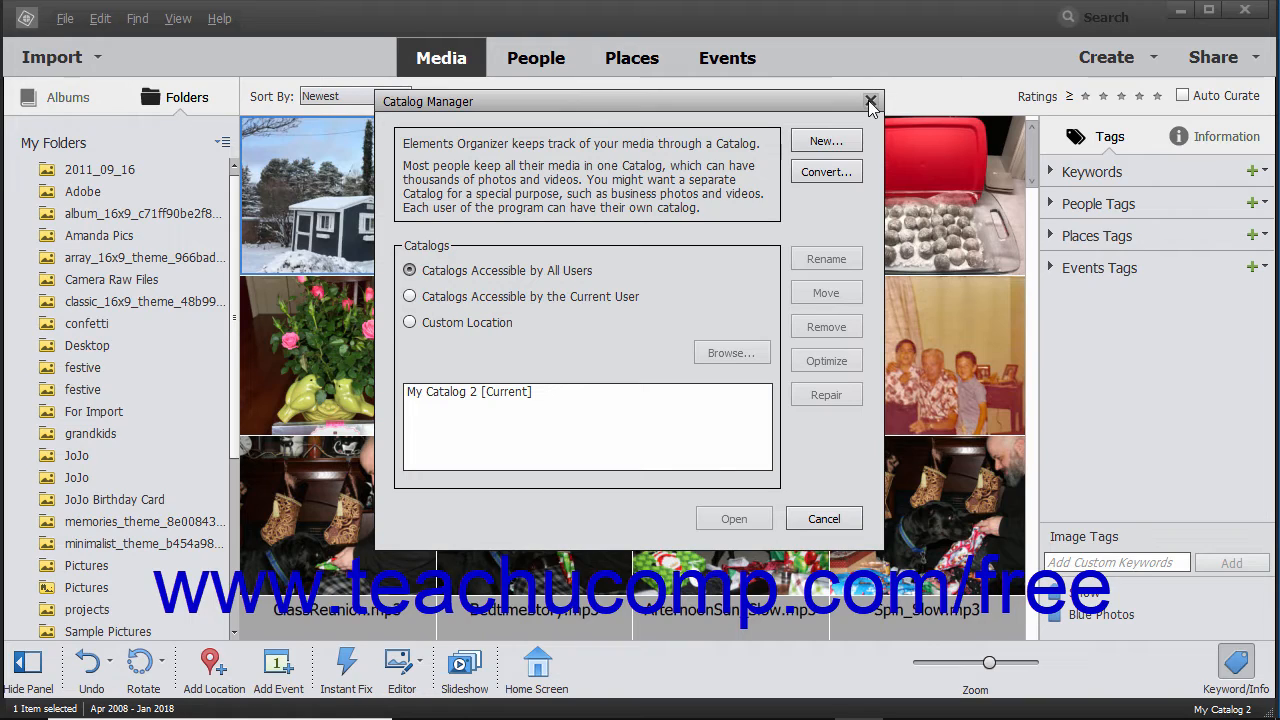
mouse_move(823, 518)
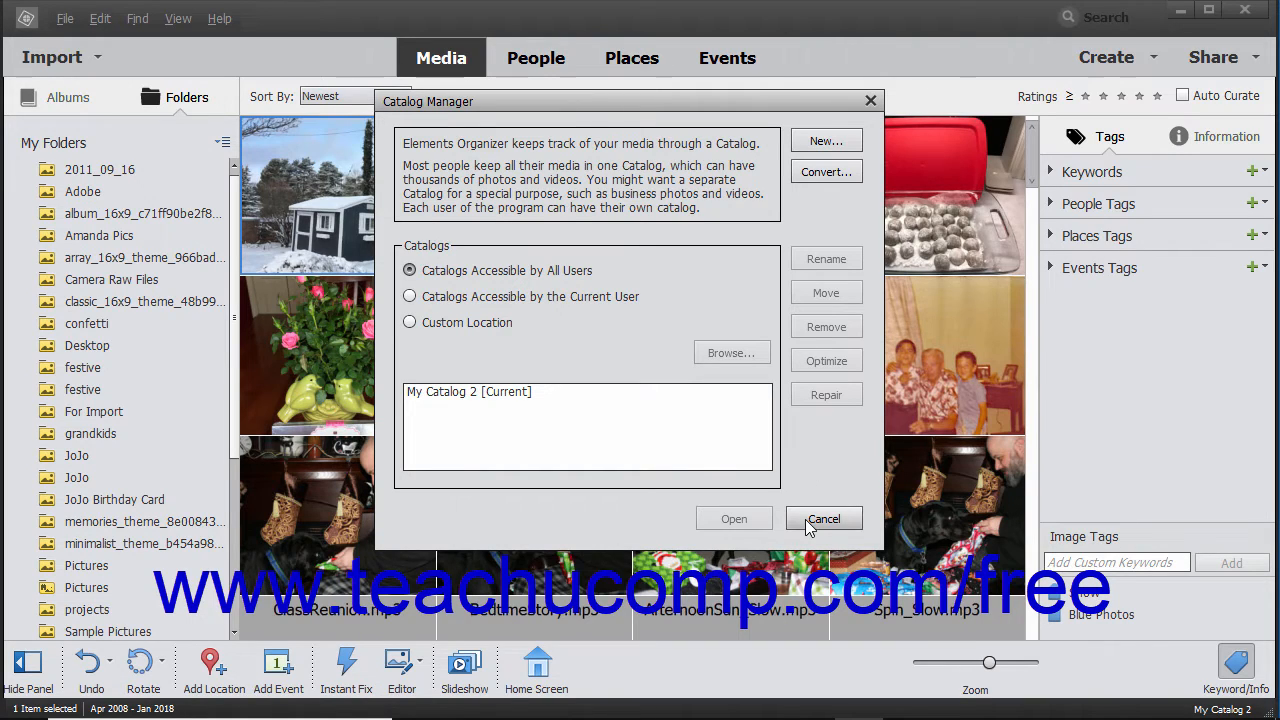
click(823, 518)
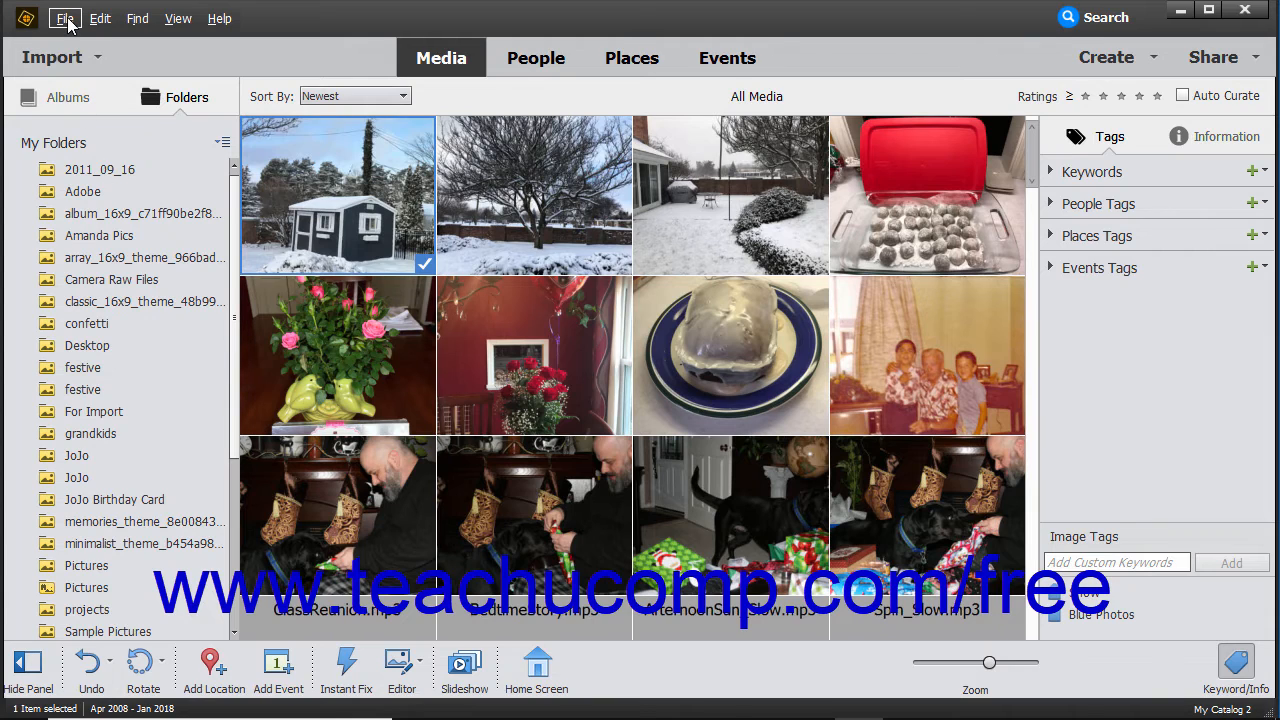
click(64, 18)
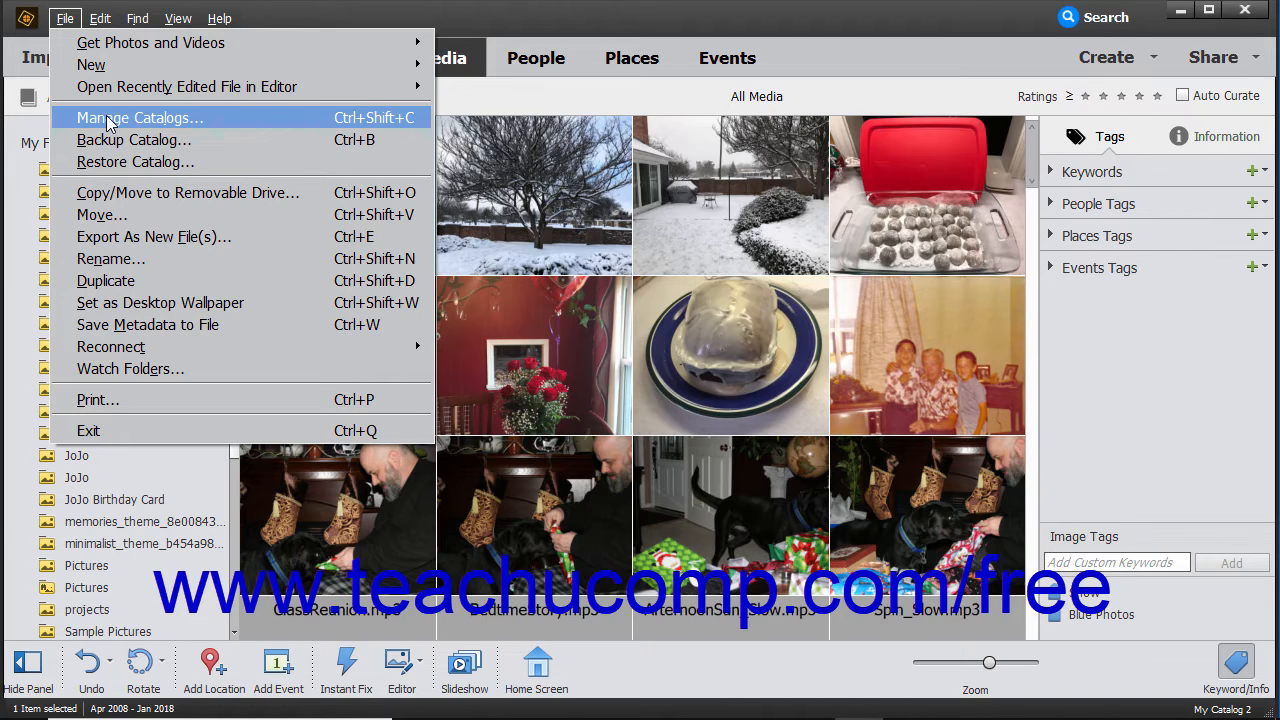
mouse_move(380, 130)
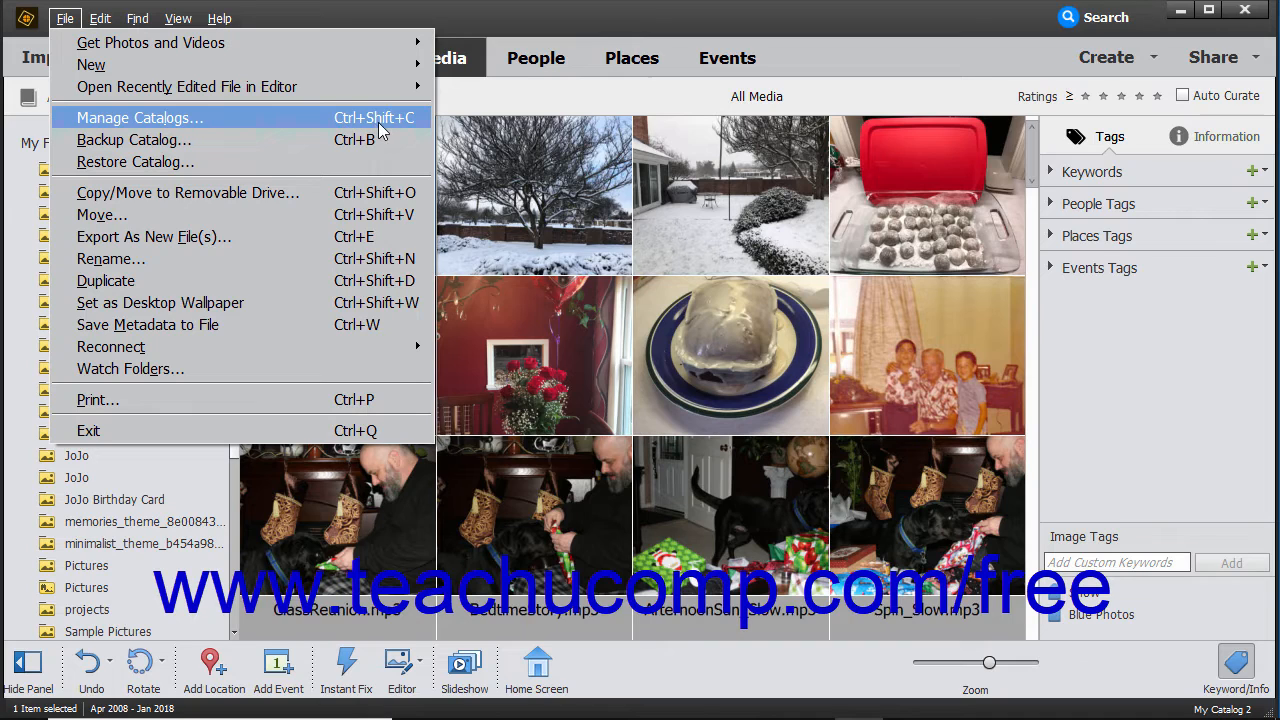
mouse_move(389, 135)
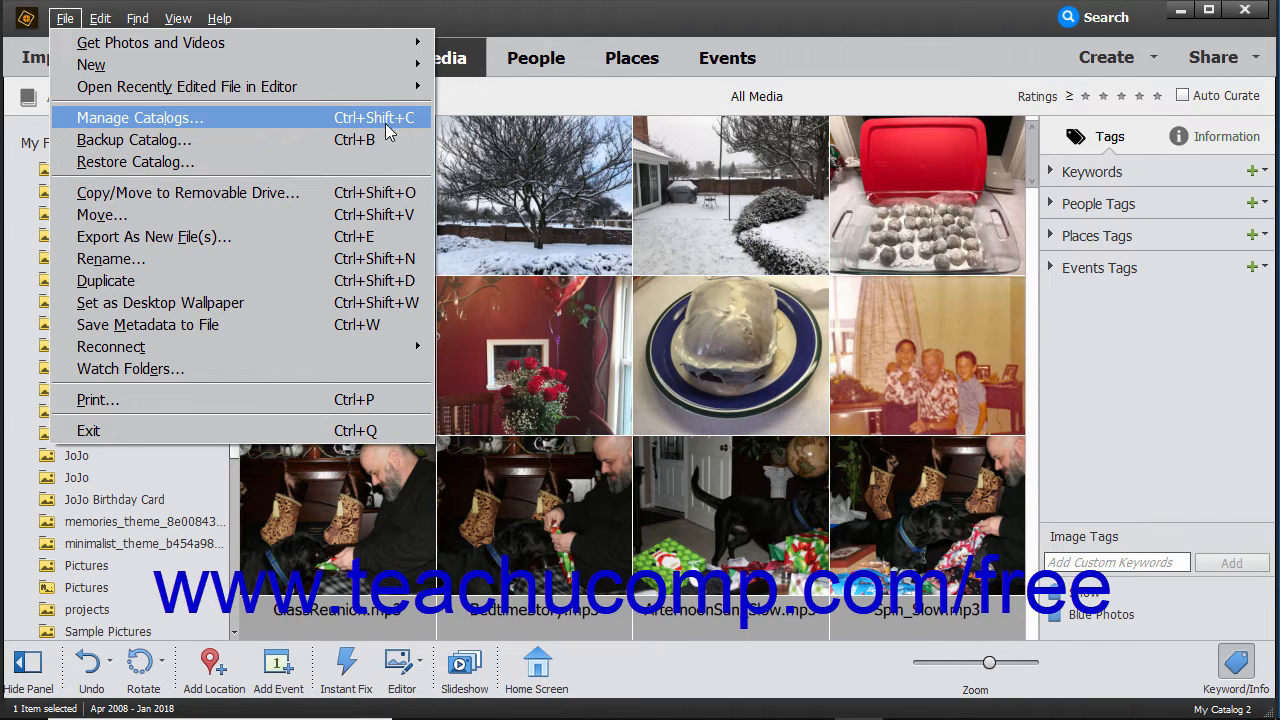
mouse_move(413, 133)
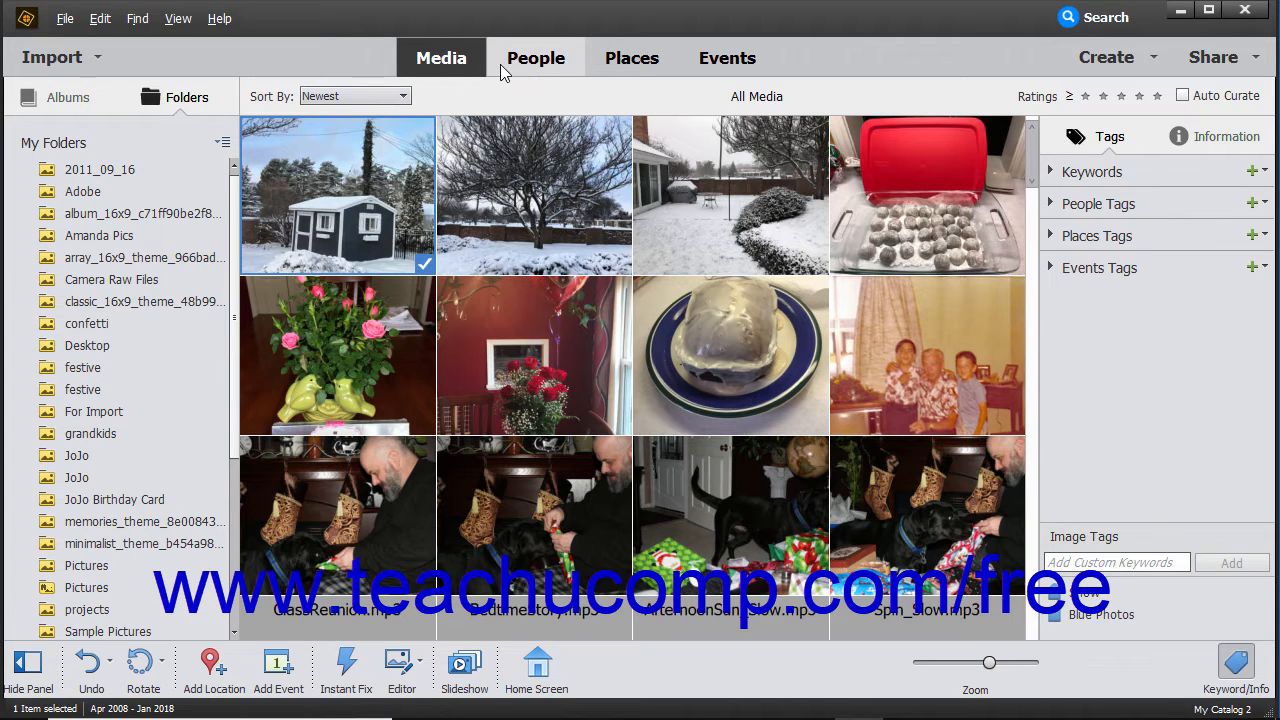
mouse_move(727, 57)
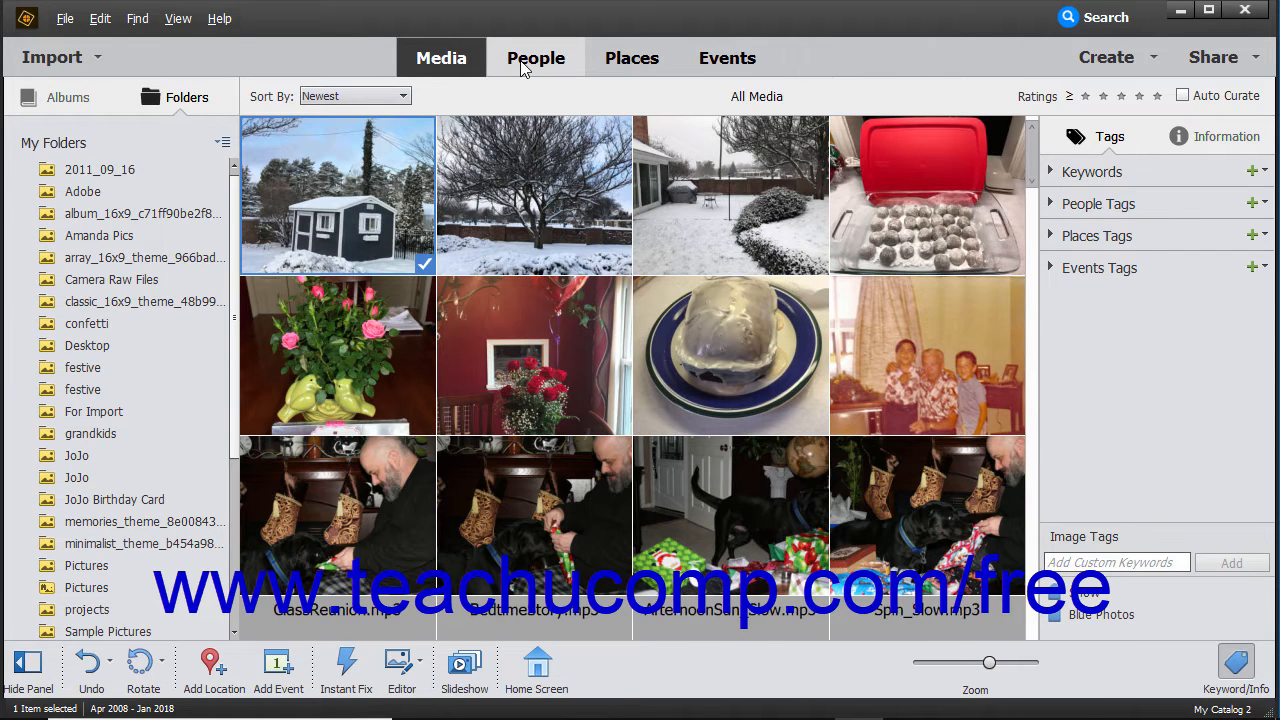
Step: Visit the People view, return to the 483-item Media grid, and show the Create menu
click(536, 57)
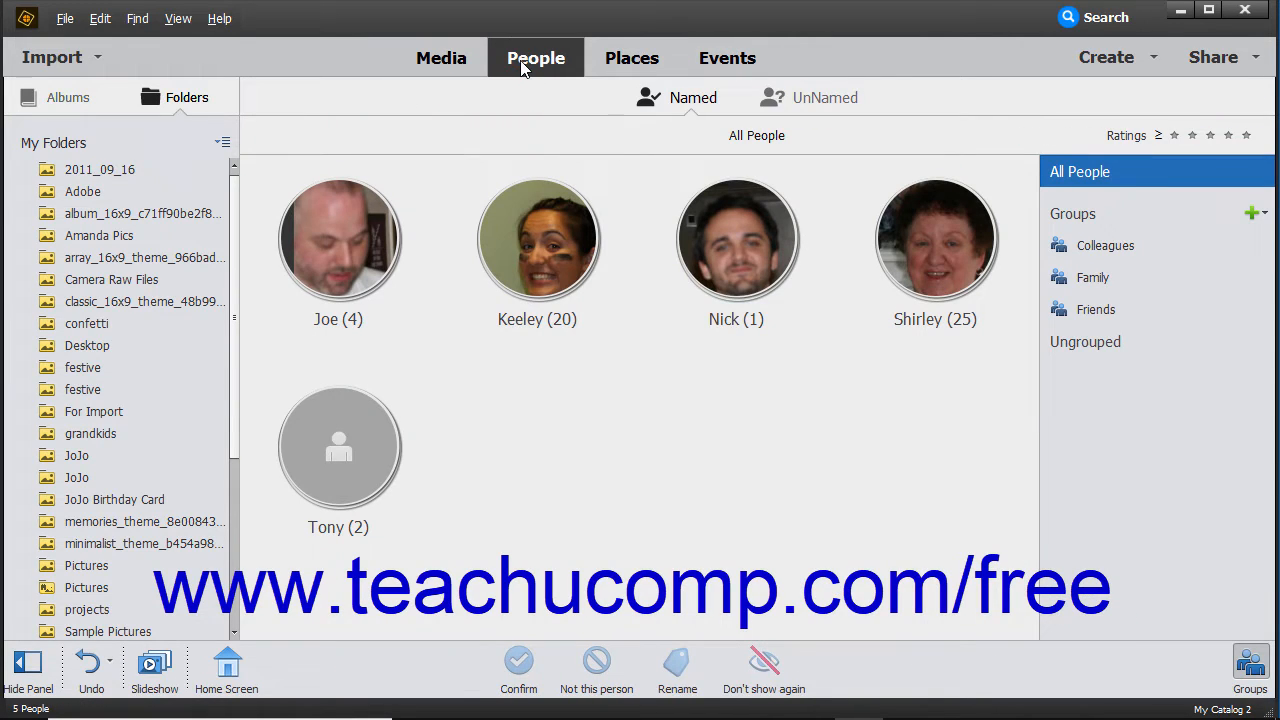
click(441, 57)
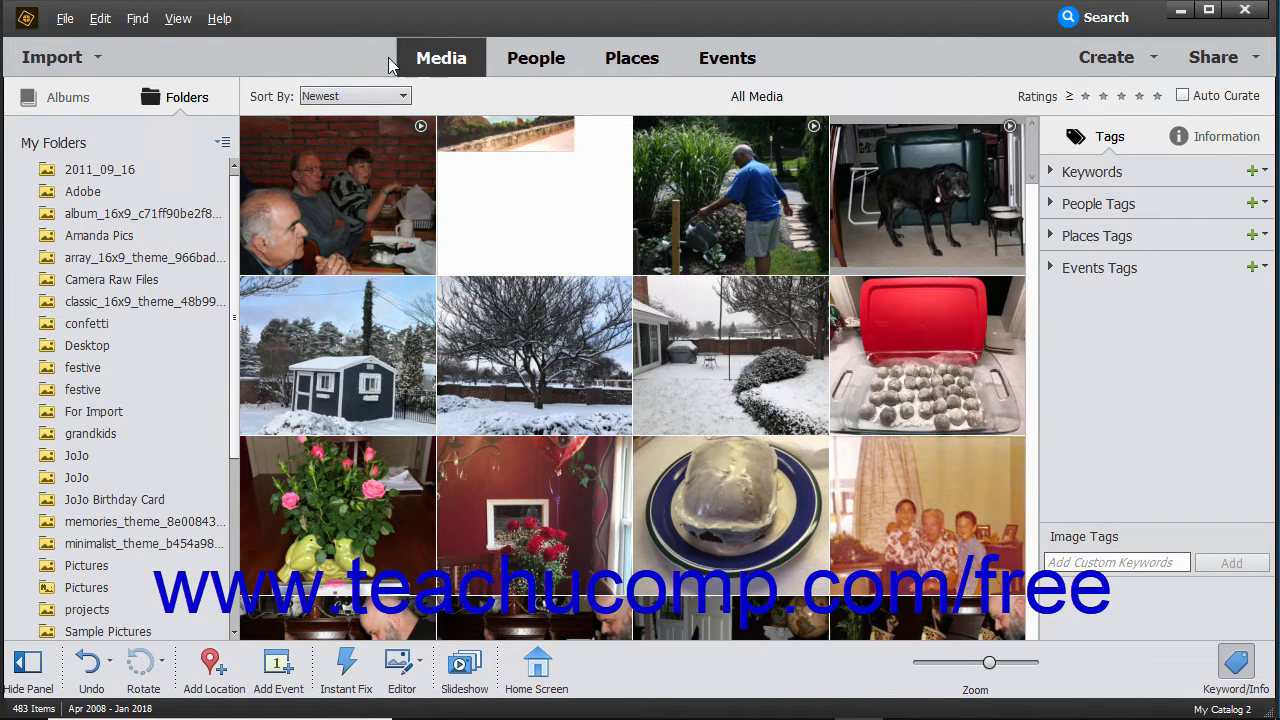
click(52, 57)
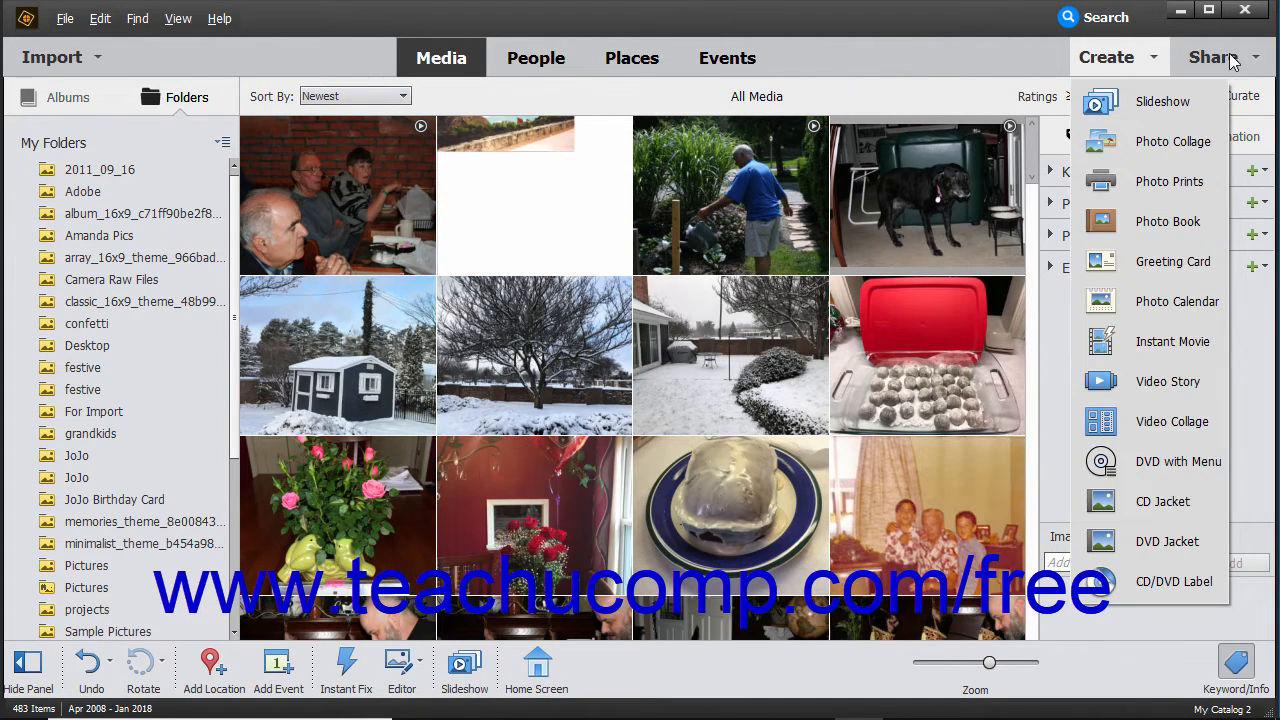
click(1213, 57)
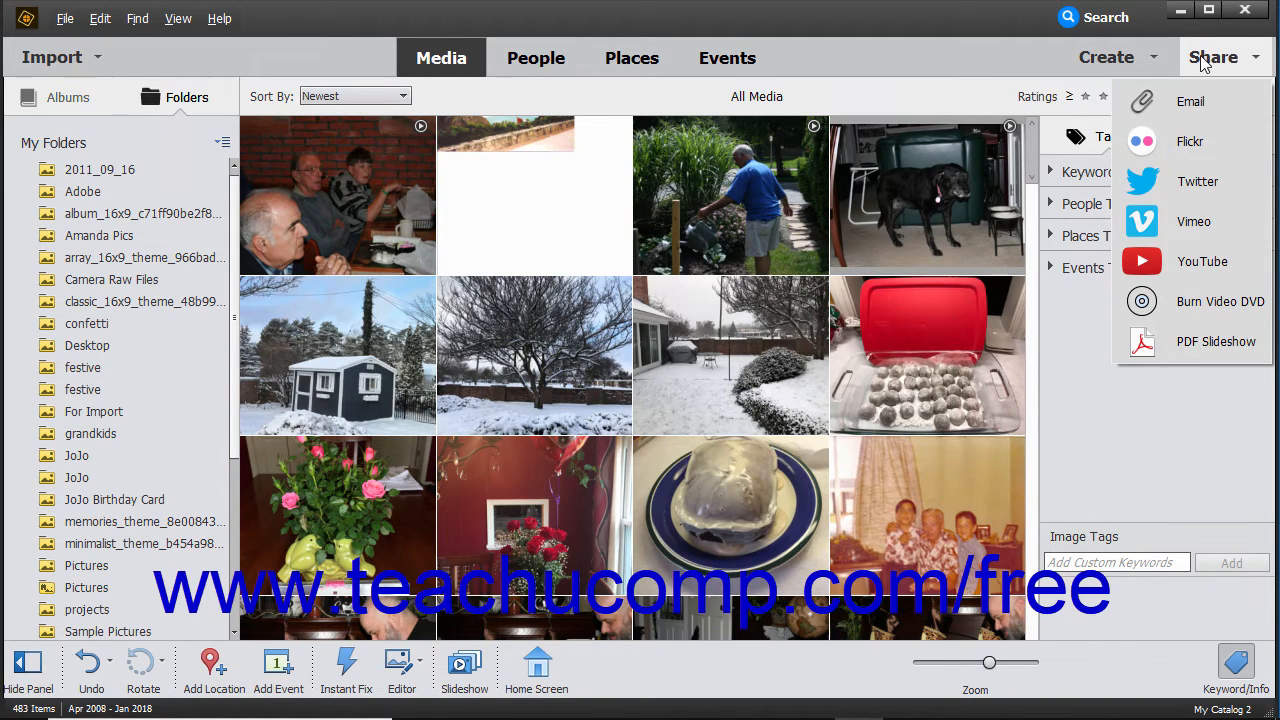
click(947, 57)
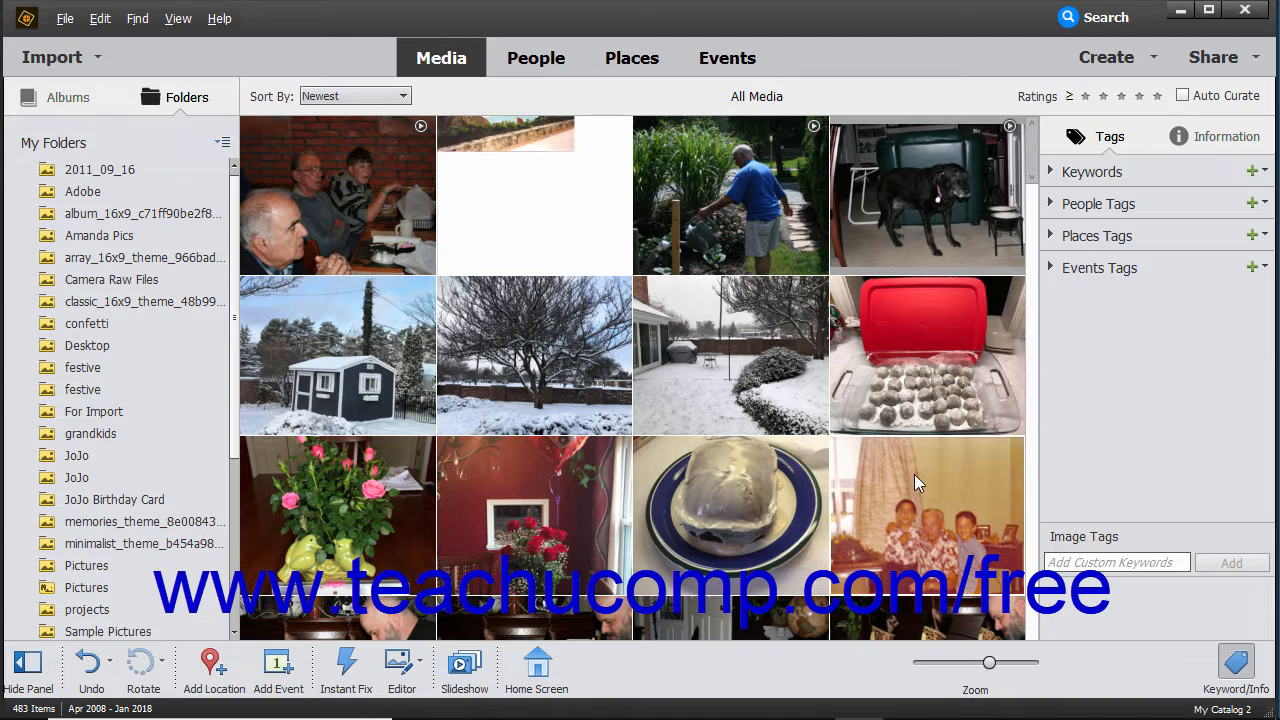
mouse_move(481, 203)
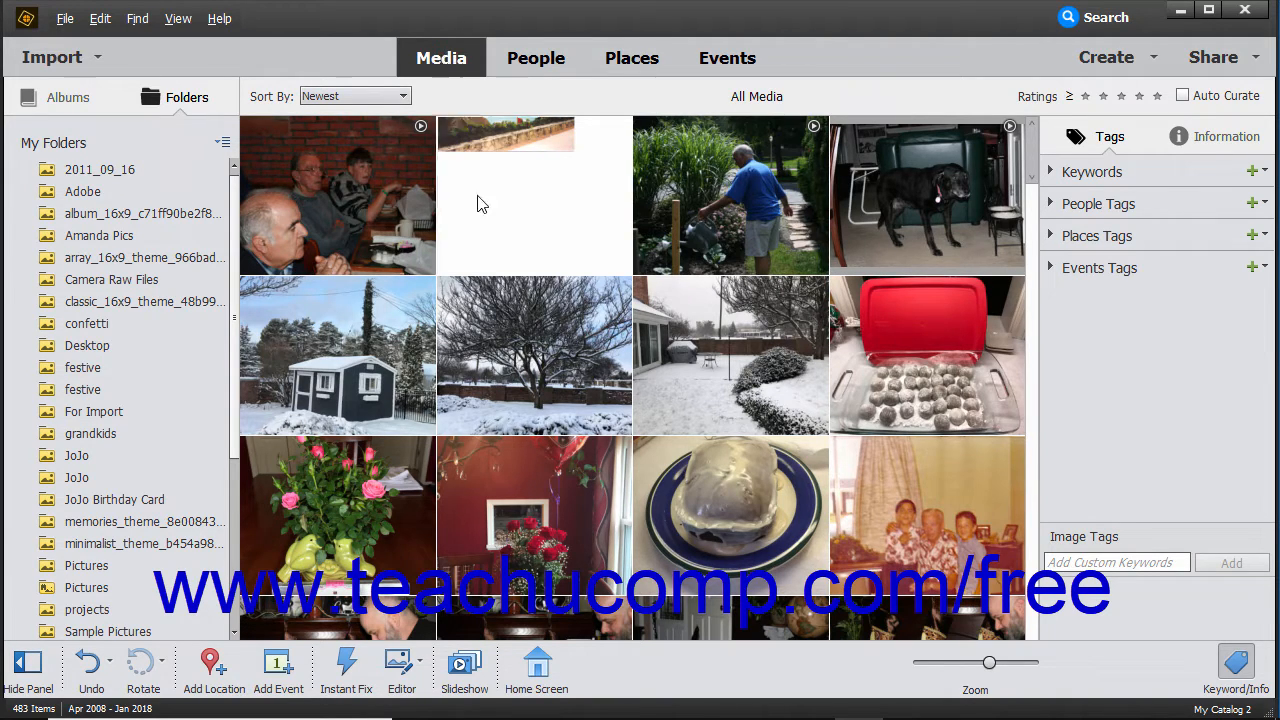
Step: Scroll down through the media grid to view the thumbnails
scroll(down, 3)
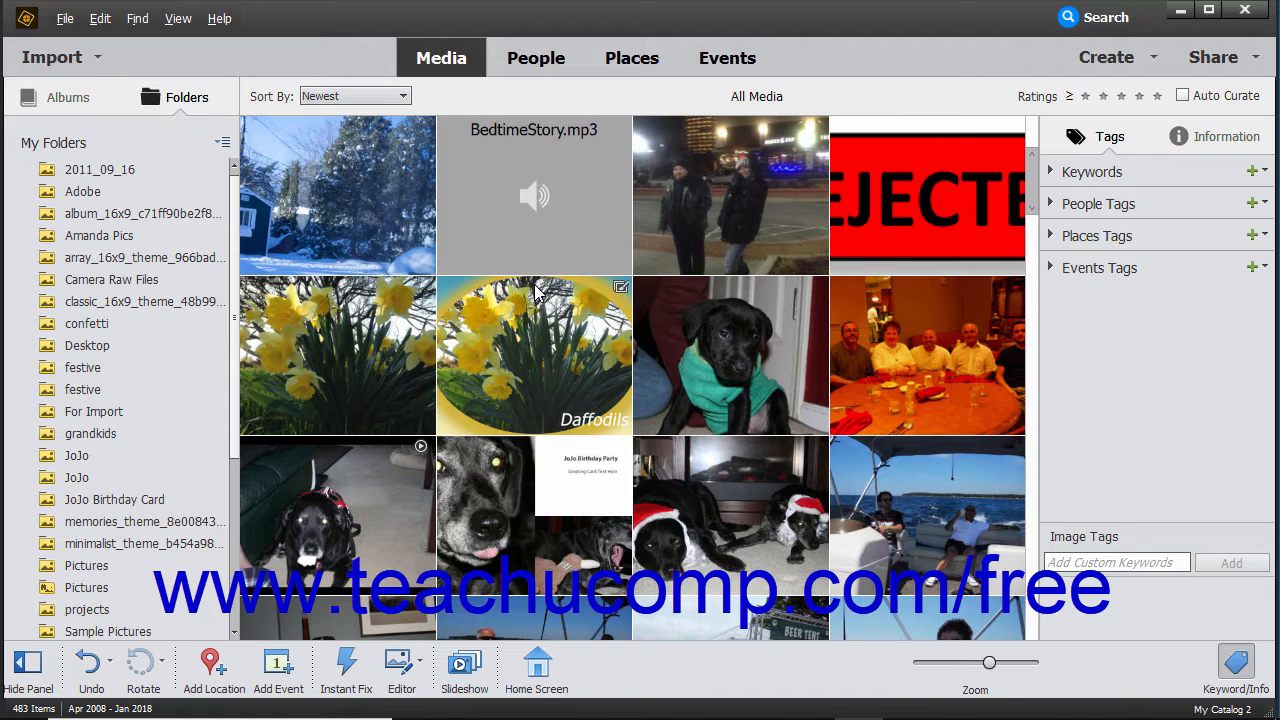
scroll(down, 3)
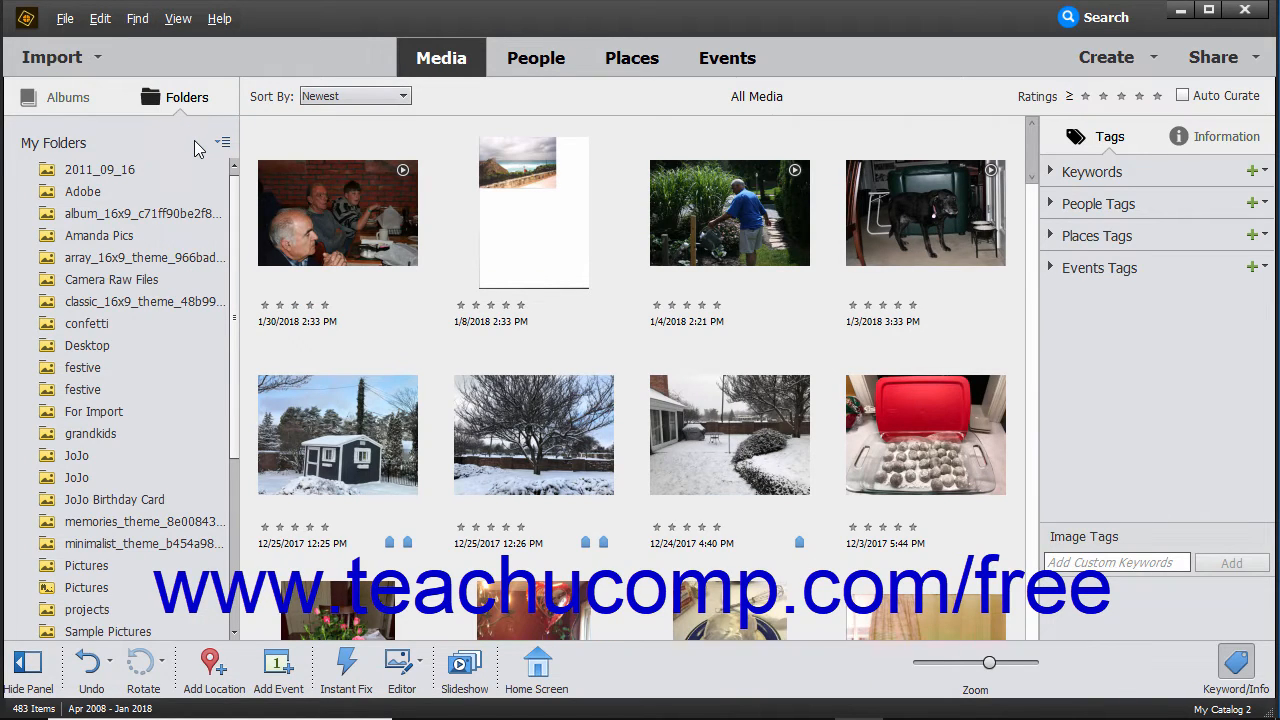
Step: Uncheck Details in the View menu to hide ratings and capture dates
click(178, 18)
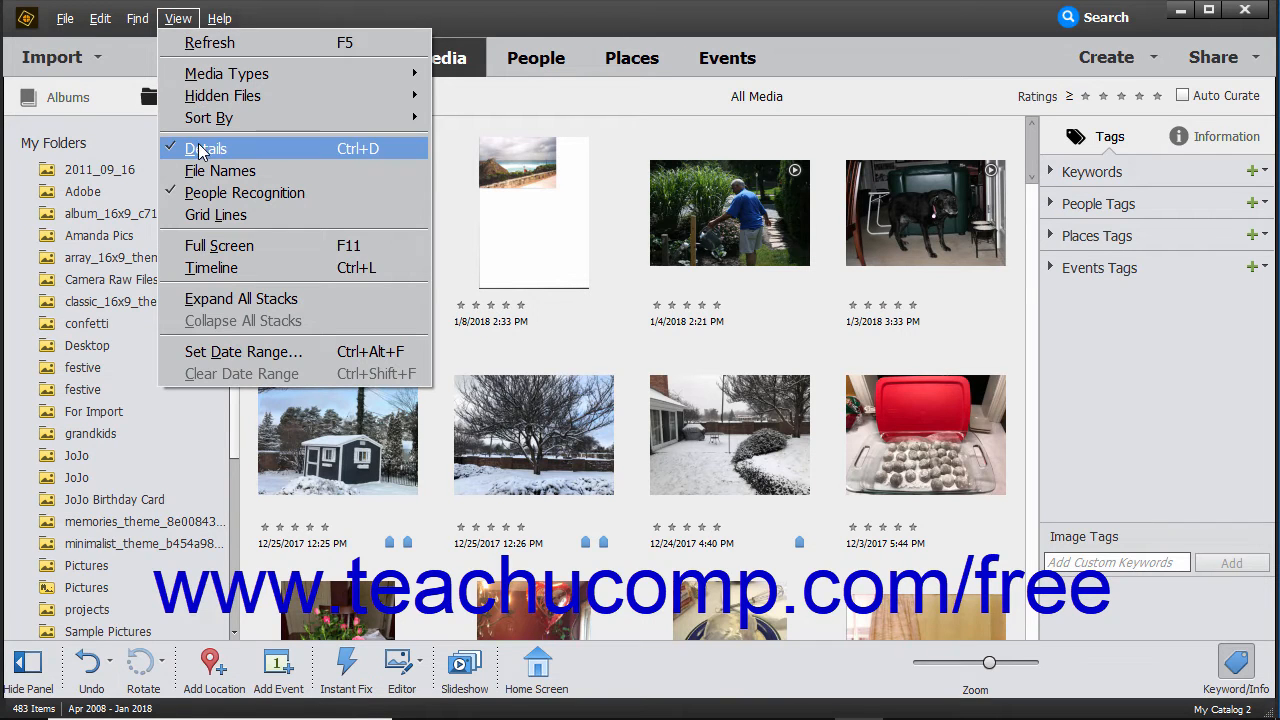
click(206, 148)
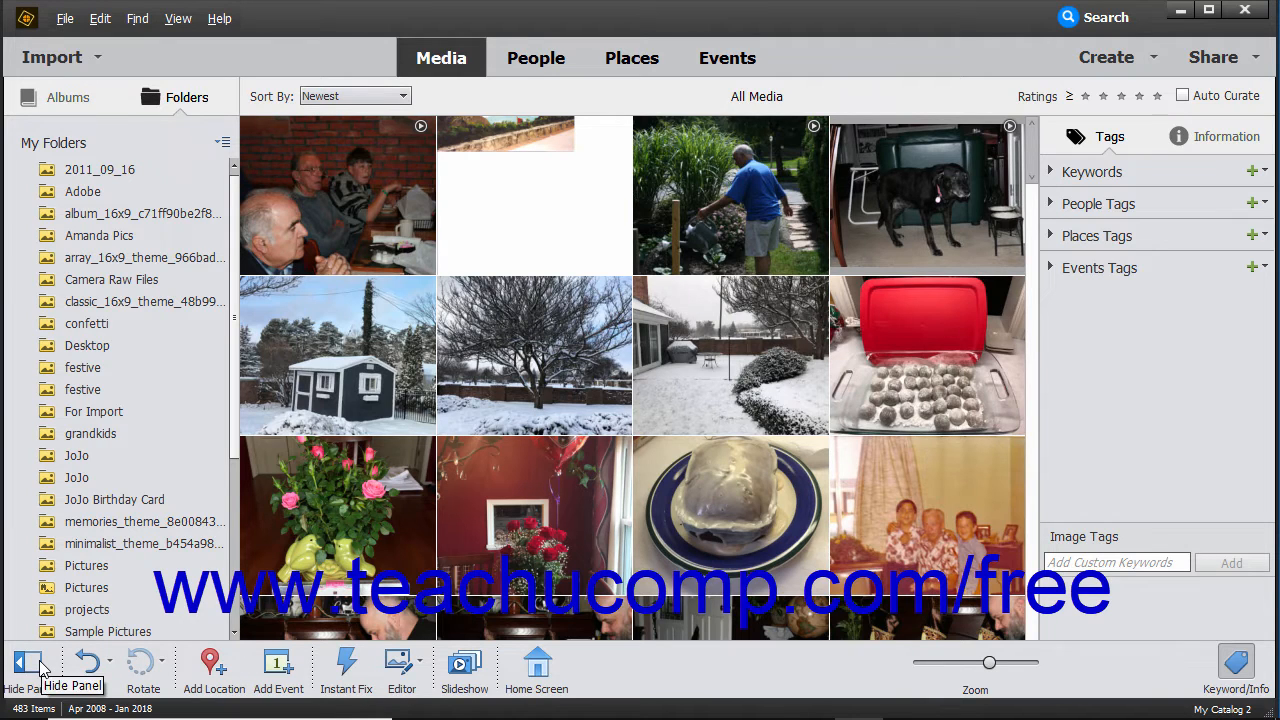
mouse_move(90, 660)
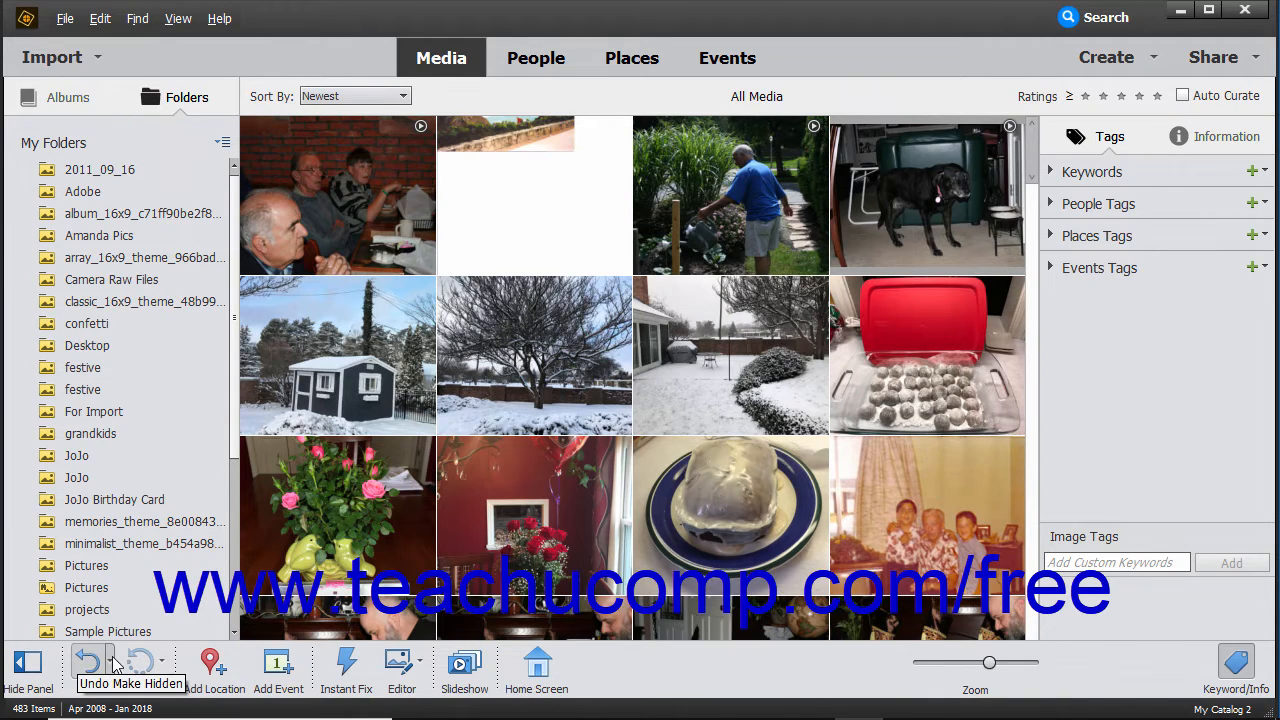
mouse_move(346, 665)
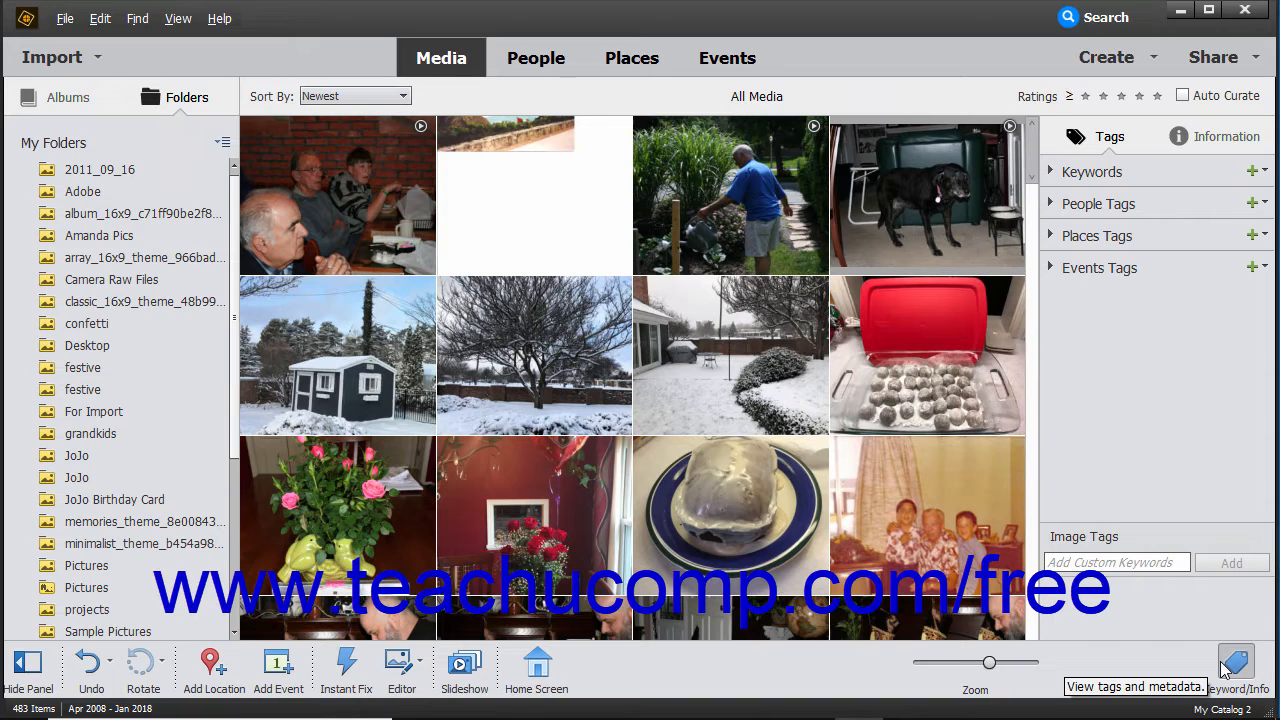
Step: Select the snow-covered shed photo in the media grid
click(337, 355)
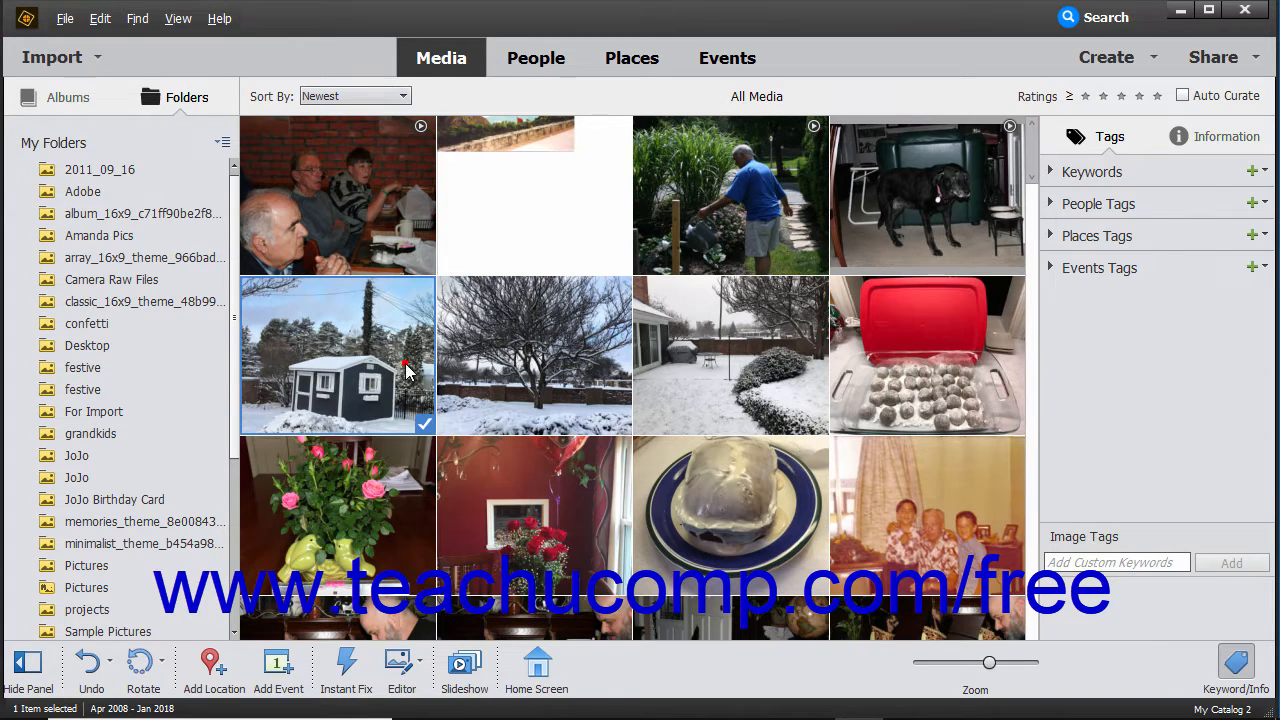
mouse_move(346, 665)
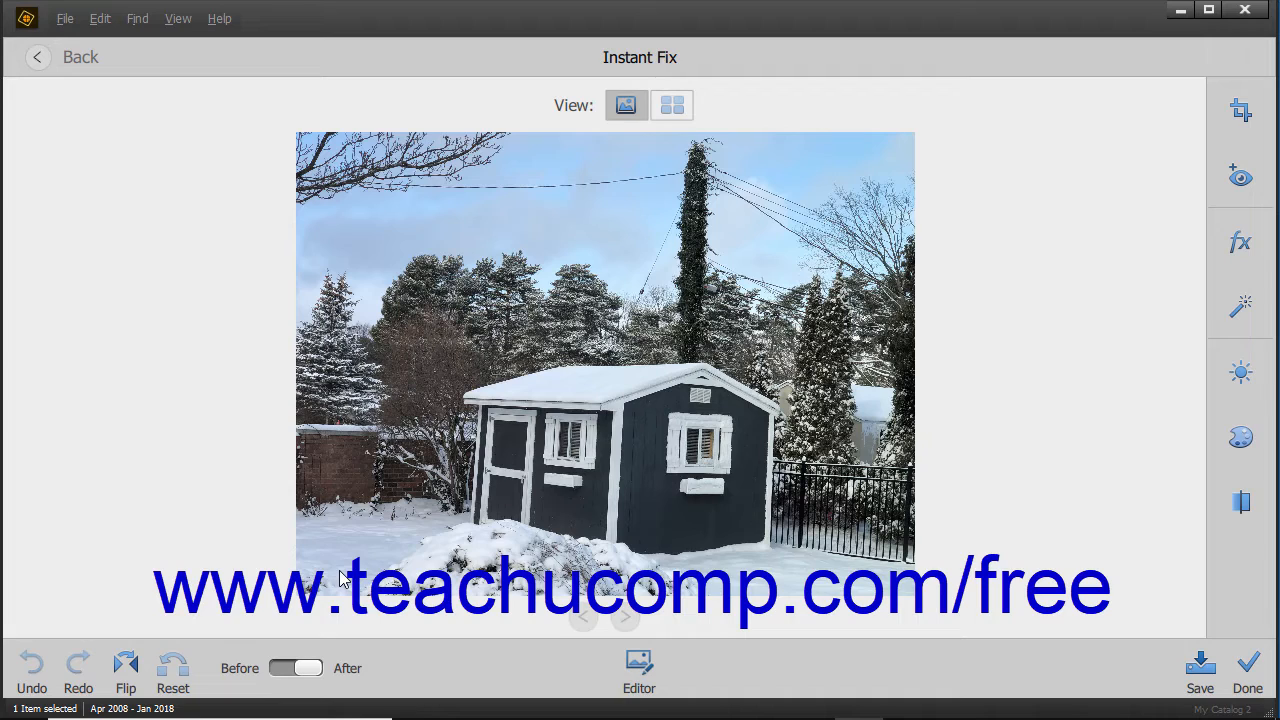
mouse_move(1240, 110)
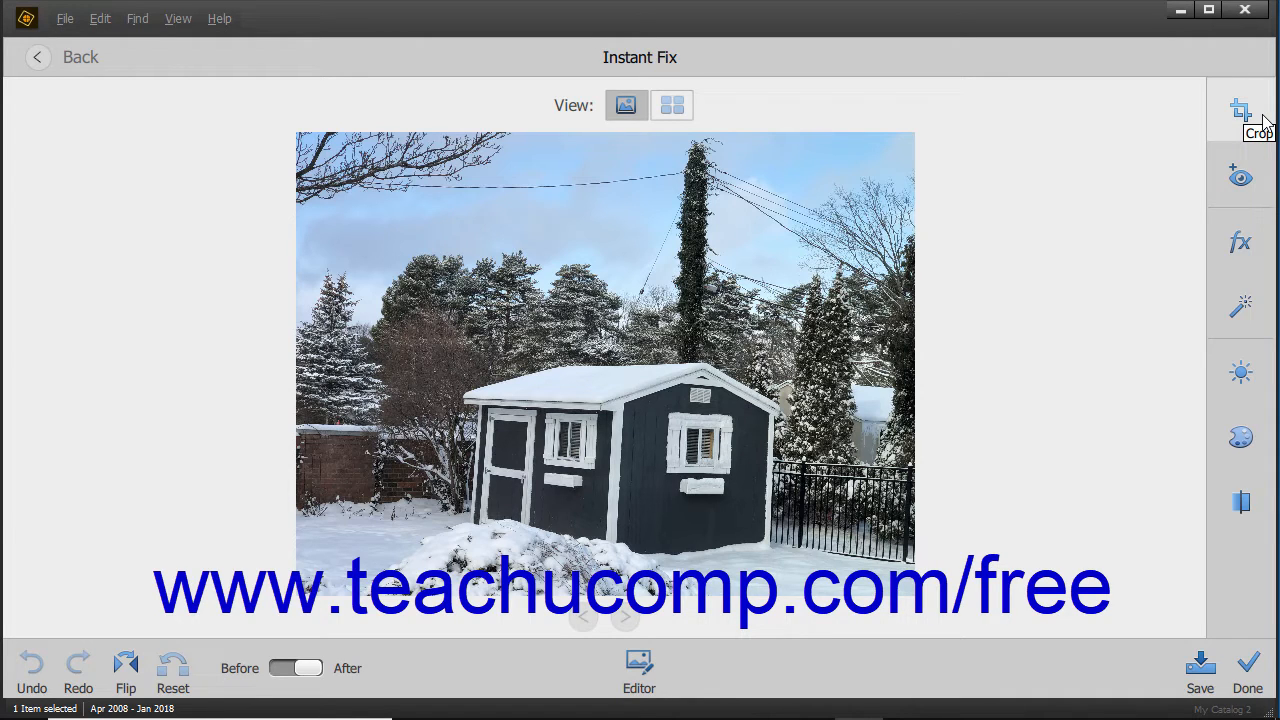
click(1240, 372)
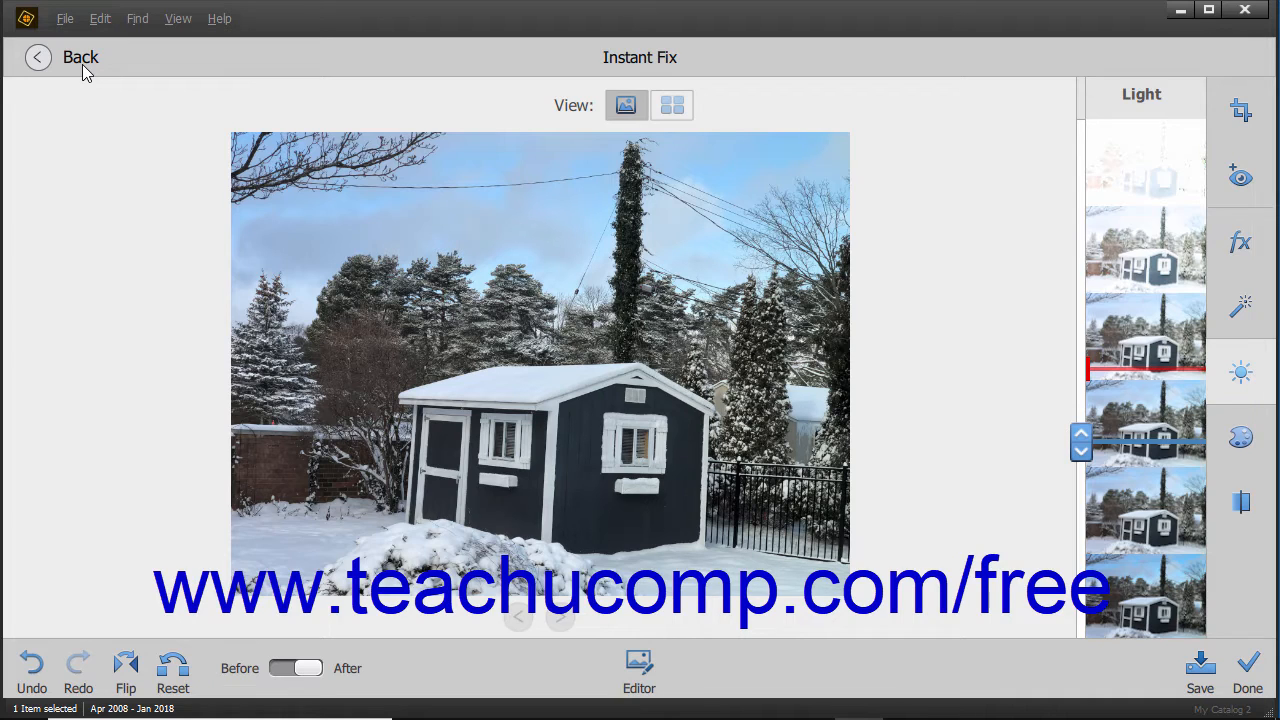
click(38, 57)
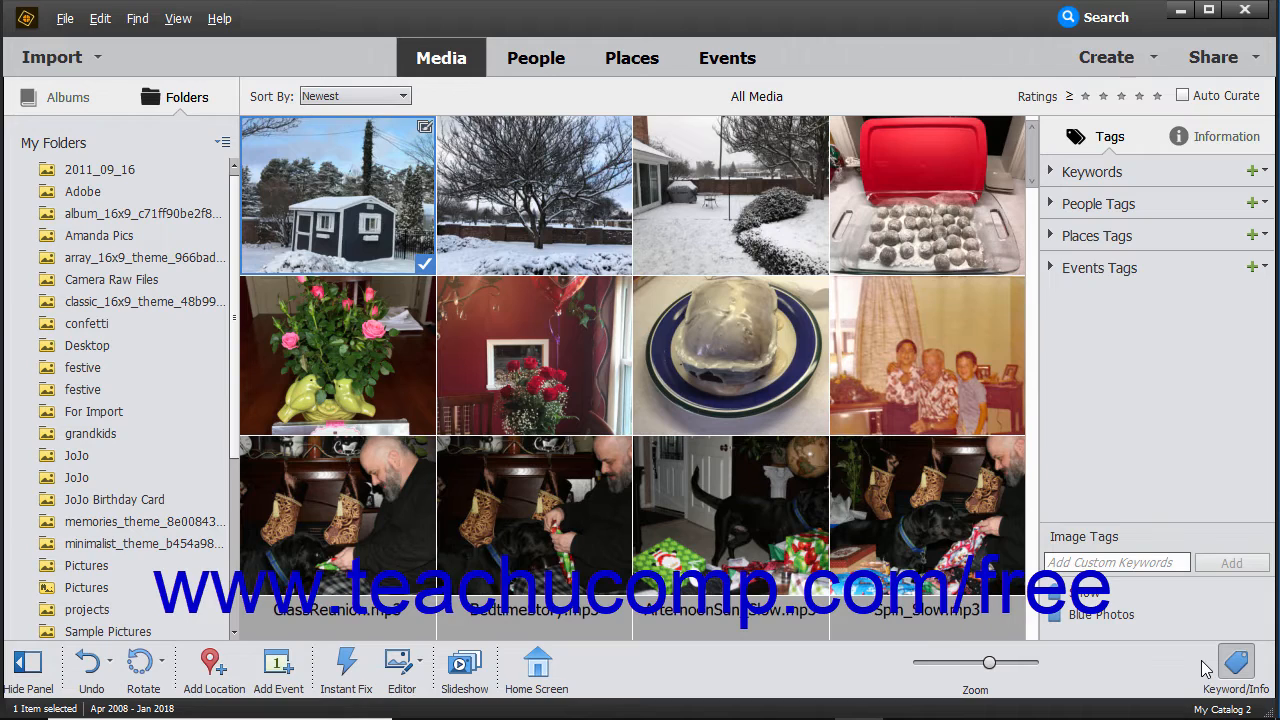
mouse_move(1205, 135)
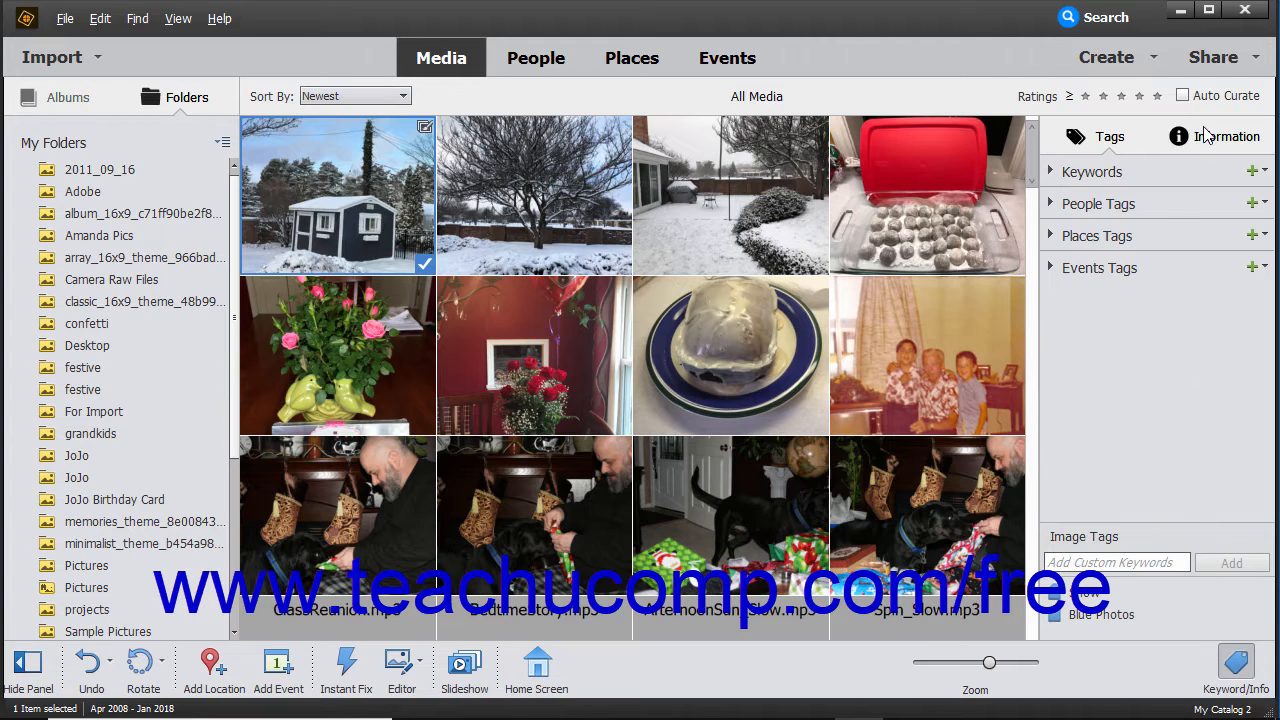
mouse_move(1178, 136)
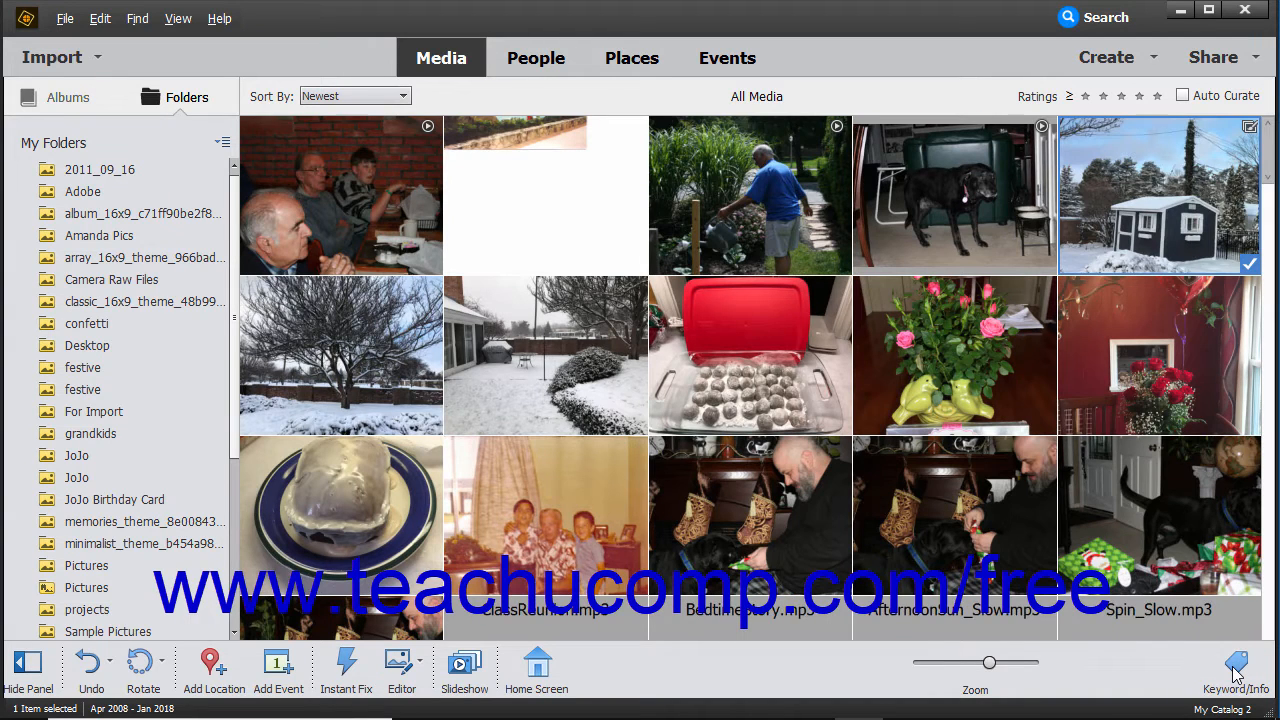
Step: Restore the Keyword/Info panel on the right side
click(67, 97)
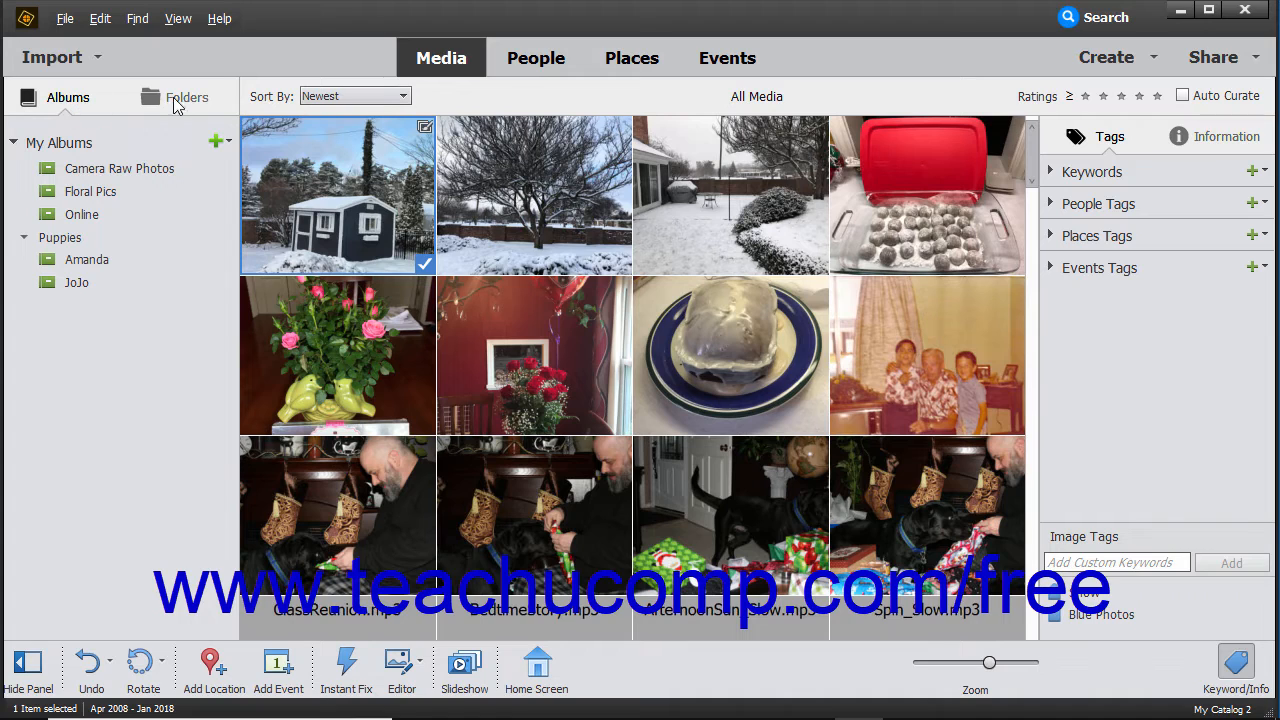
click(187, 97)
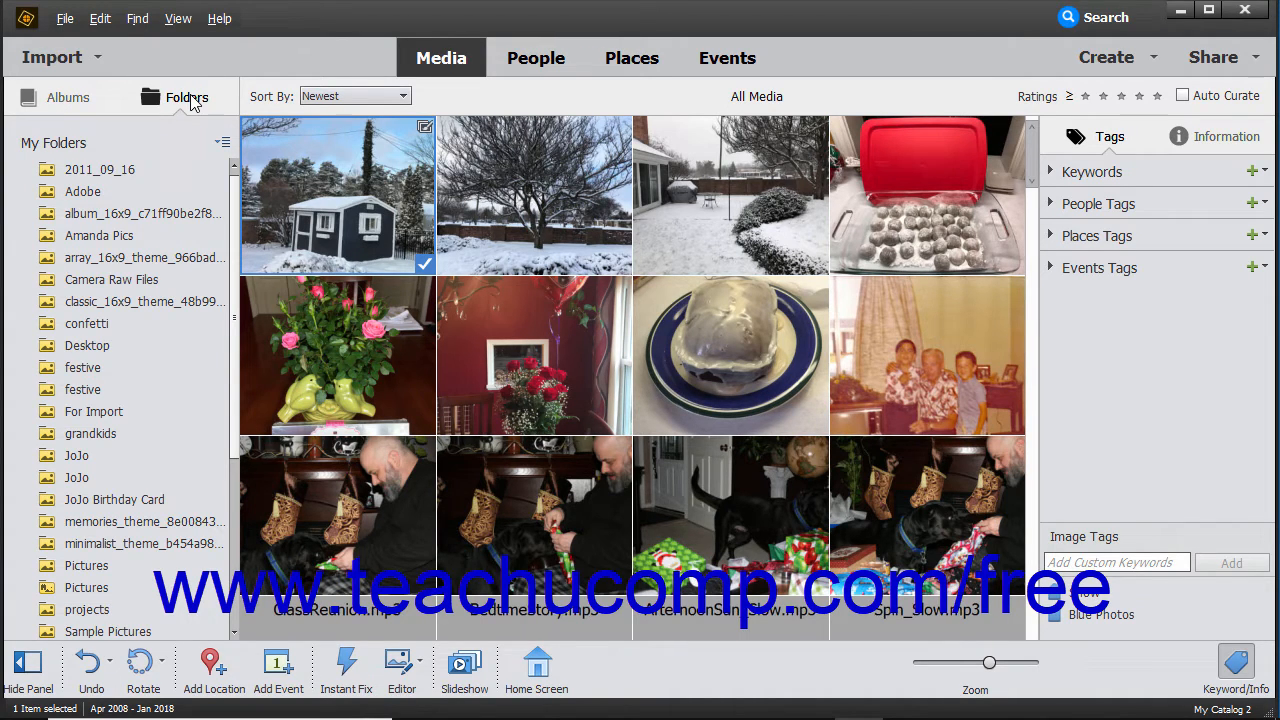
click(68, 97)
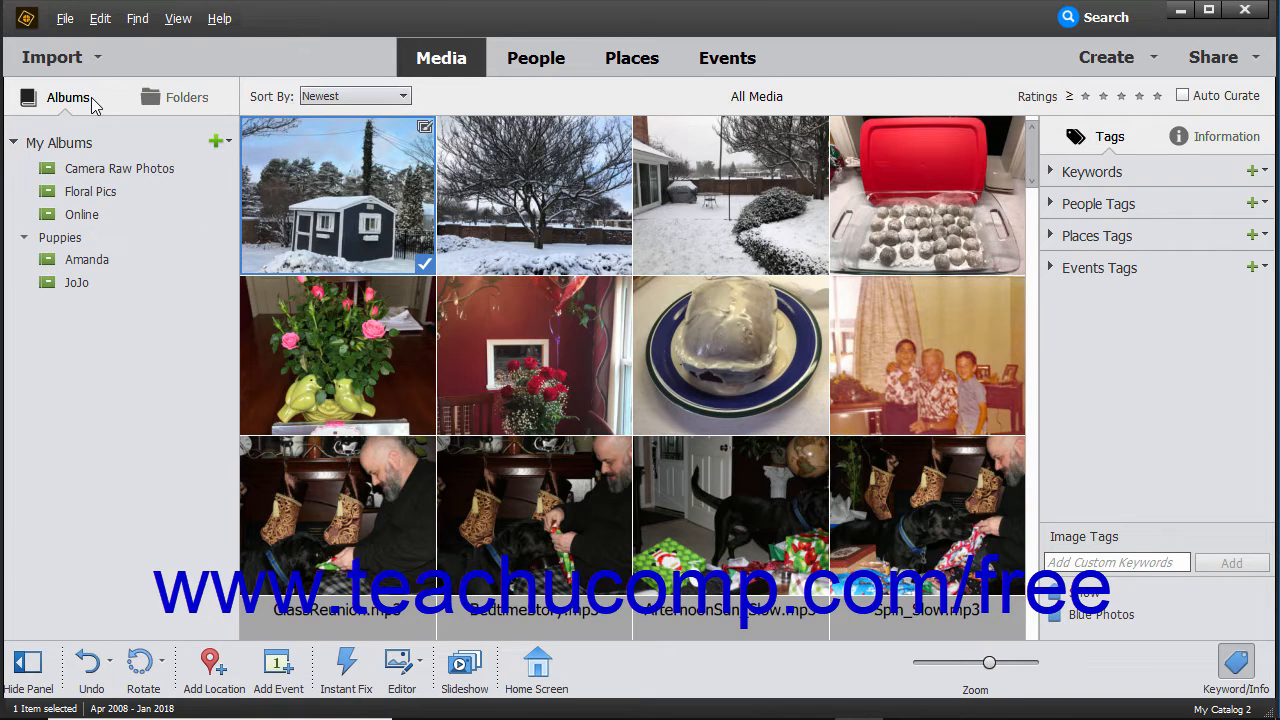
mouse_move(175, 110)
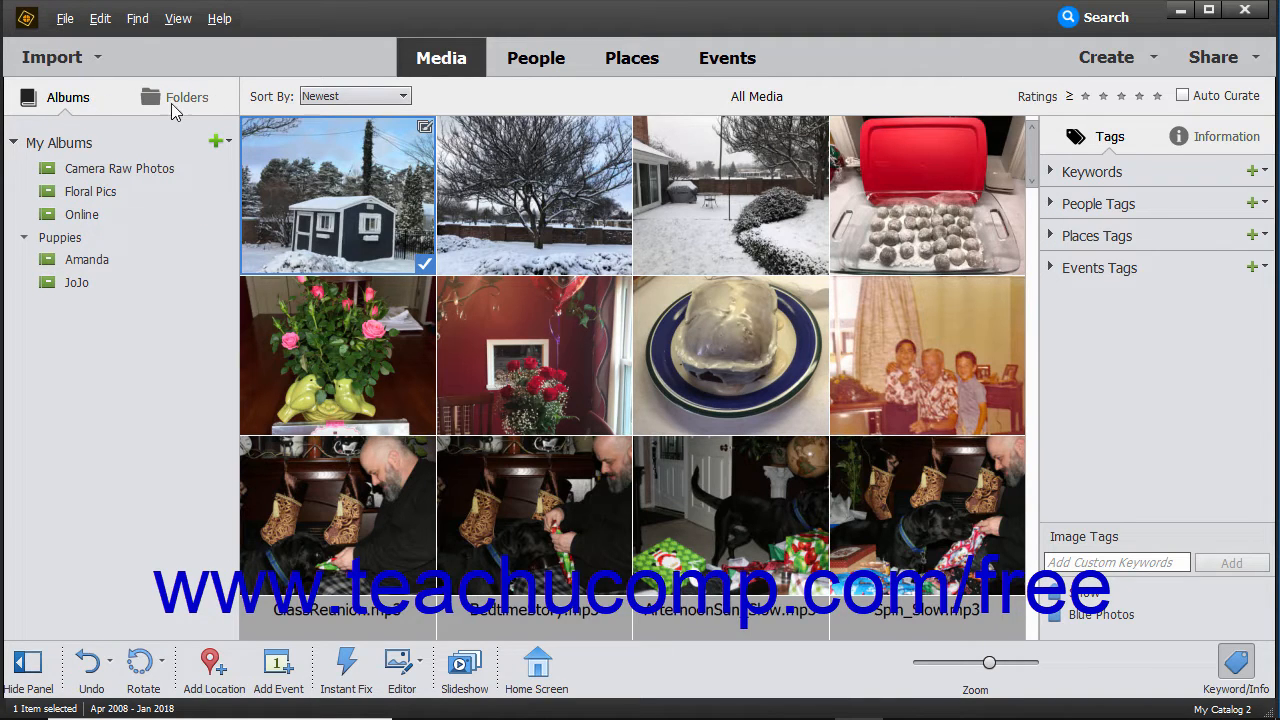